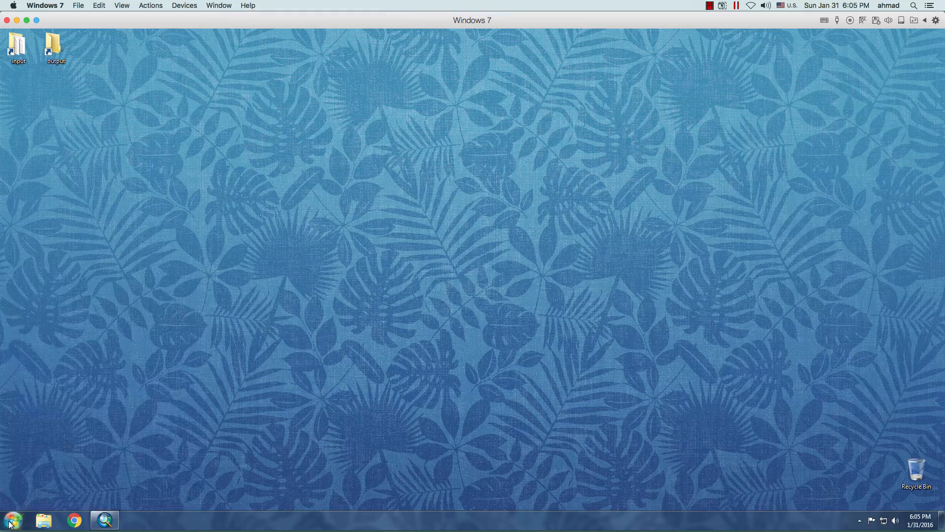
Launch IDLE (Python GUI) from the ArcGIS > Python 2.7 Start menu group
left_click(11, 520)
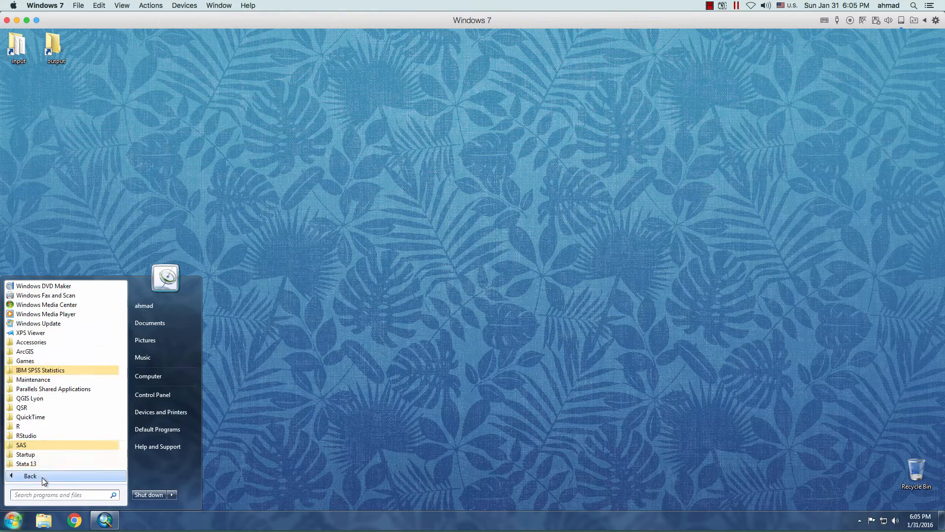
left_click(25, 351)
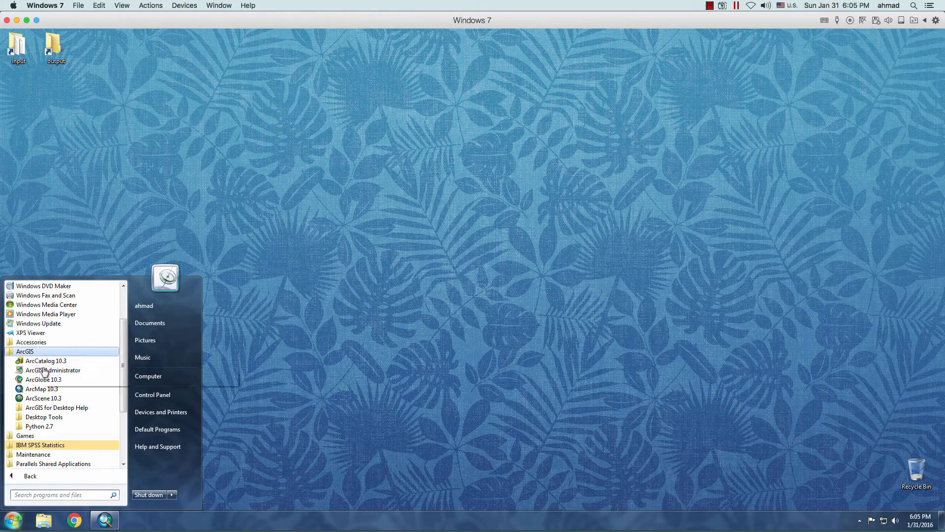
left_click(38, 427)
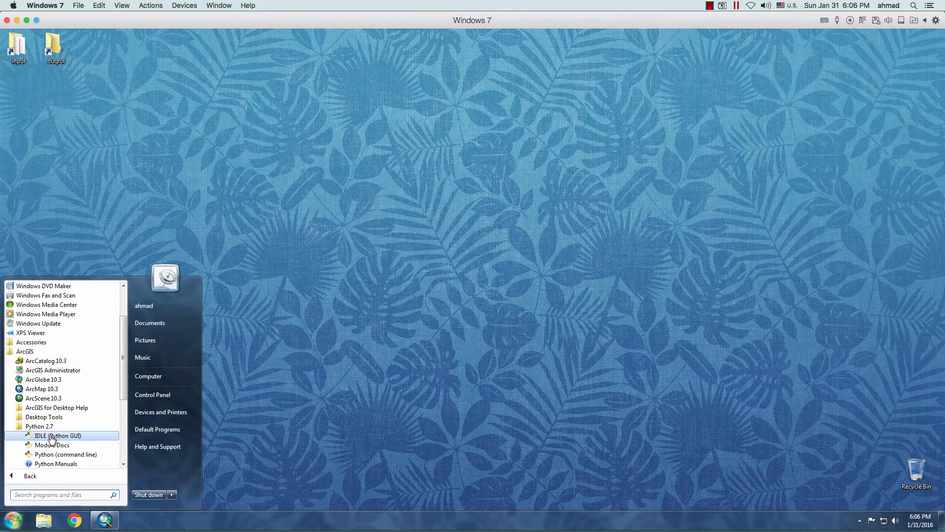
left_click(58, 436)
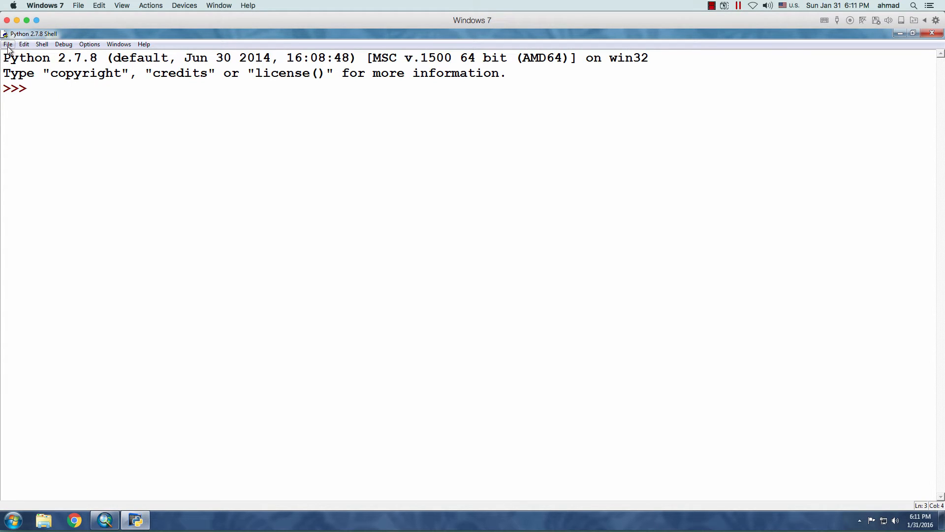
Use the IDLE File menu and clear the window to reveal the desktop folder shortcuts
left_click(8, 44)
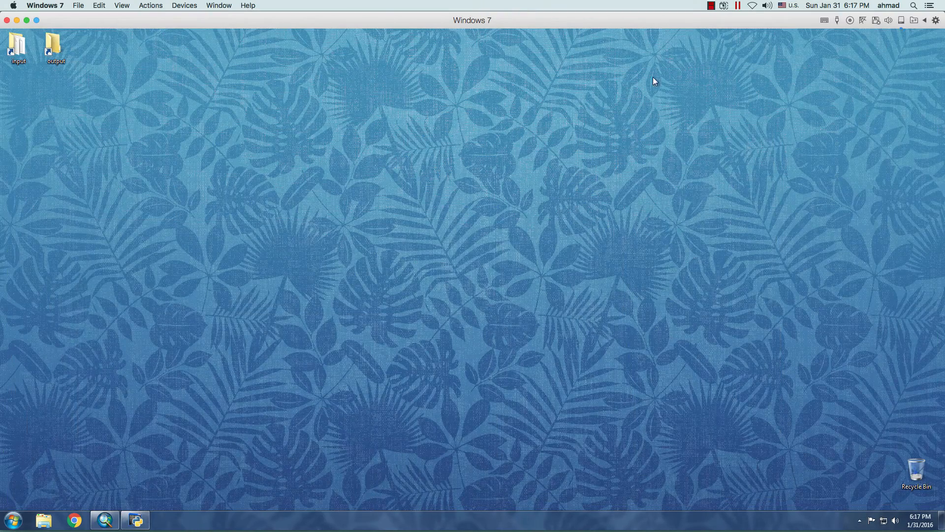
Browse the input folder's shapefiles, such as Golf_Courses, then open the empty output folder
double_click(18, 49)
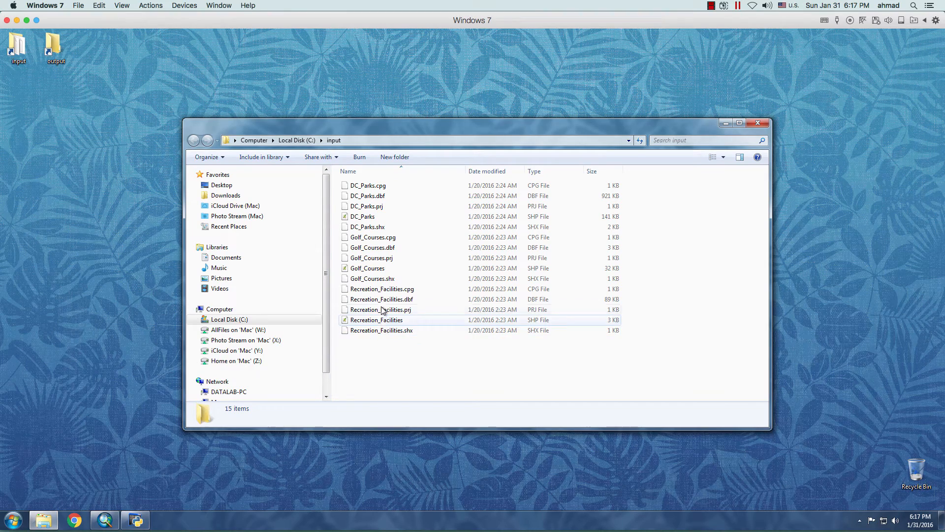
left_click(367, 268)
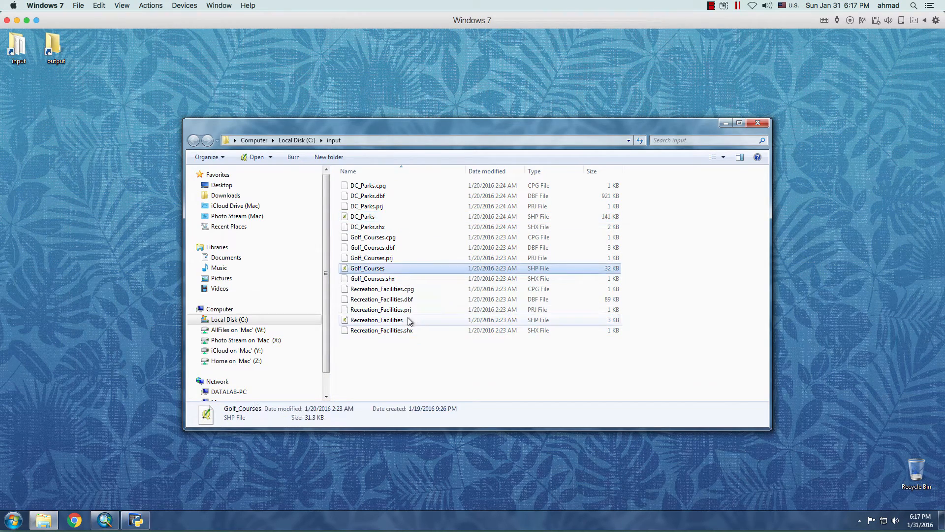
left_click(376, 320)
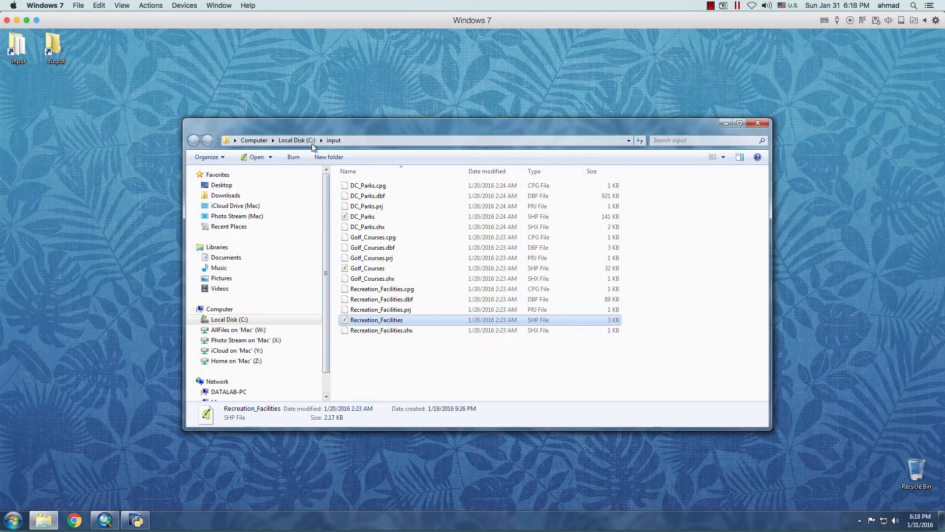
left_click(758, 123)
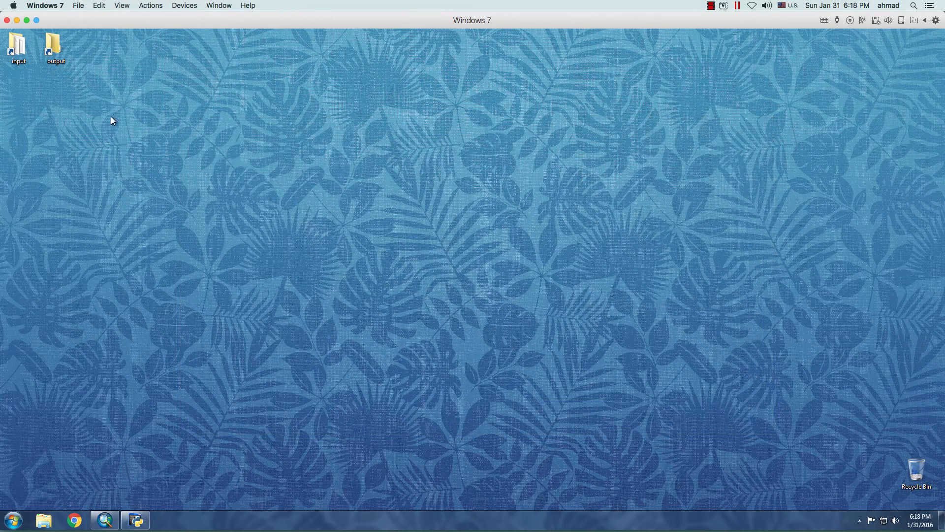
double_click(55, 47)
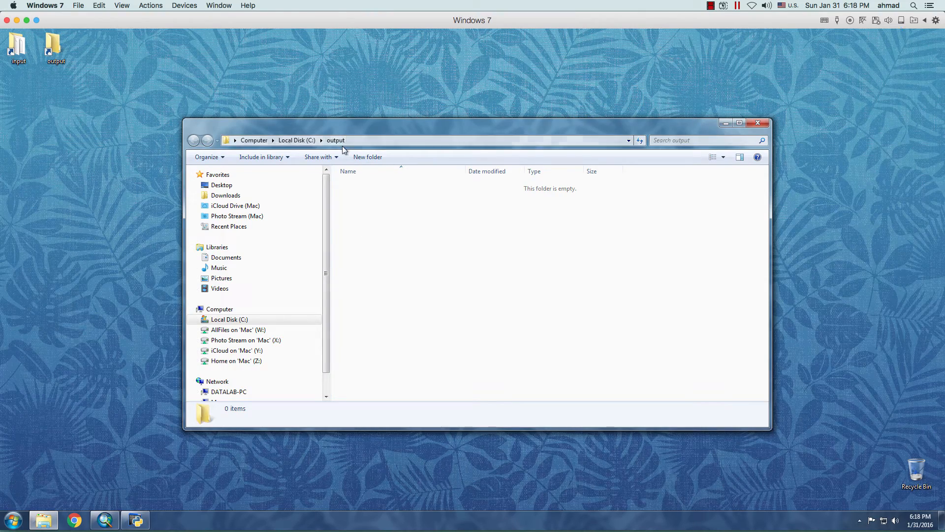
mouse_move(759, 123)
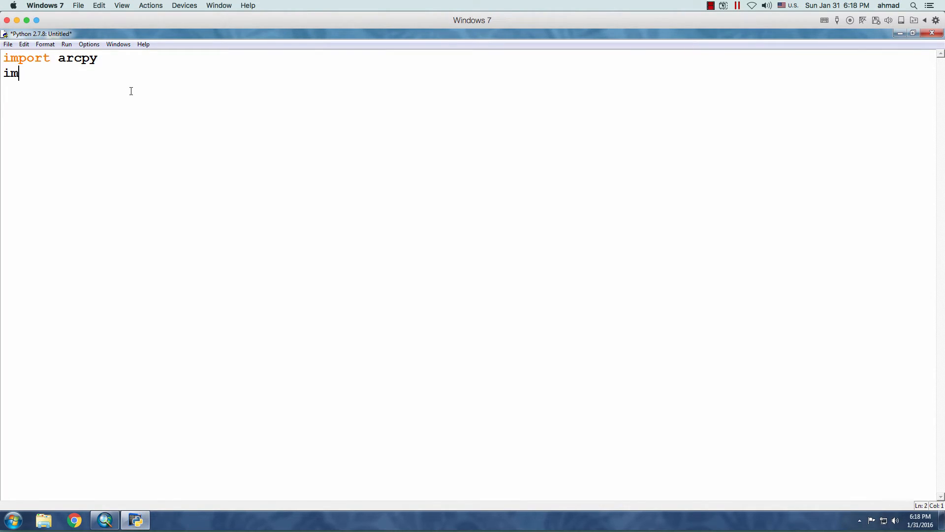
Import arcpy and datetime, and set arcpy.env.workspace to 'C:/input/'
type("port datetime")
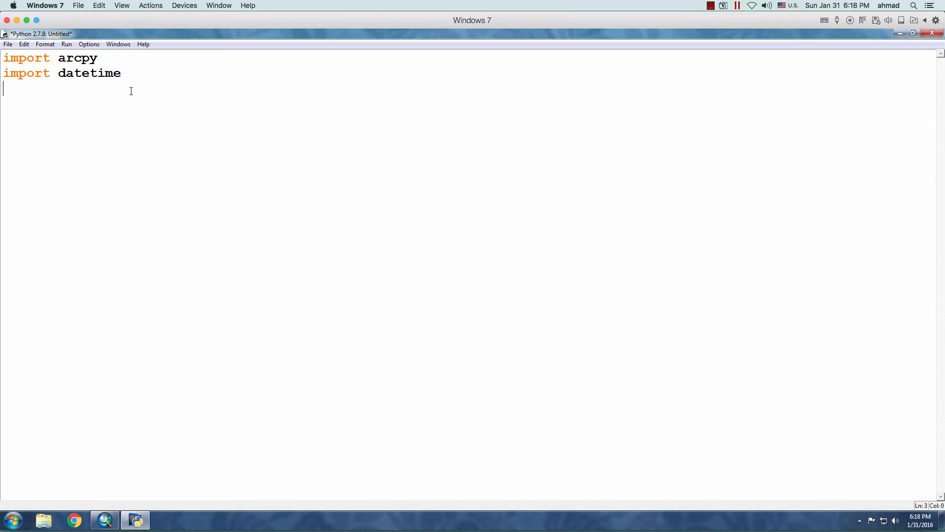
key("Return")
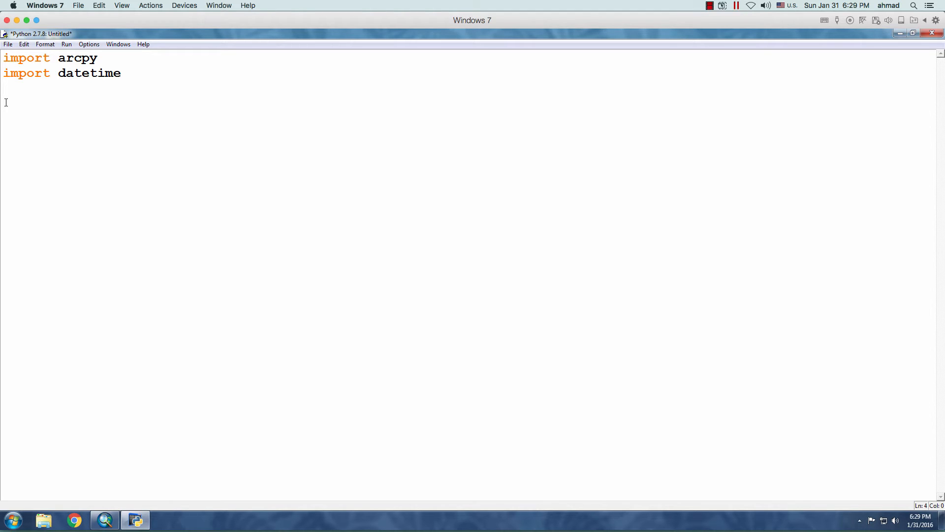
type("arcpy.e")
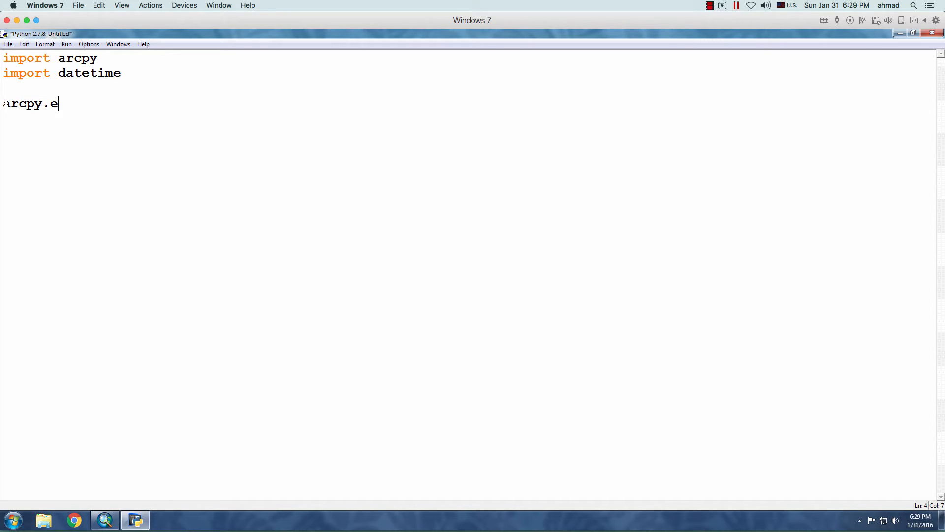
type("nv.")
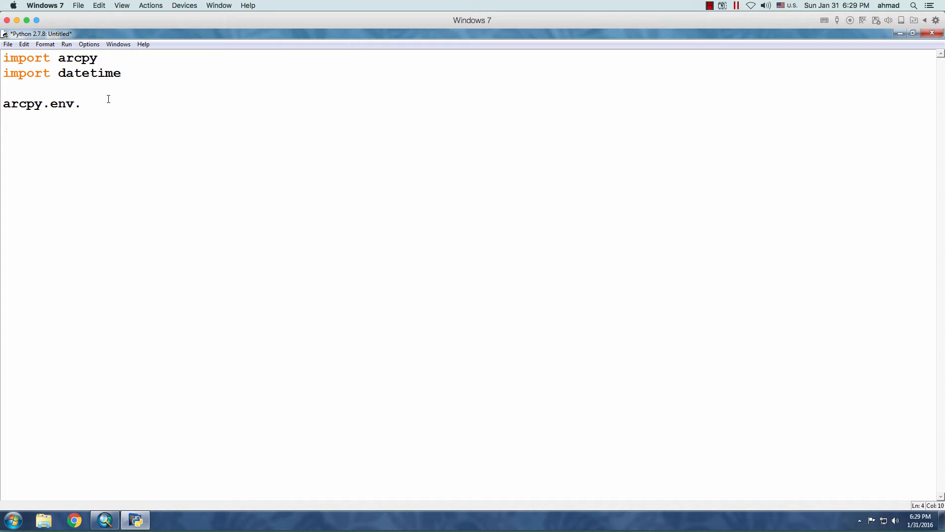
type("wrok")
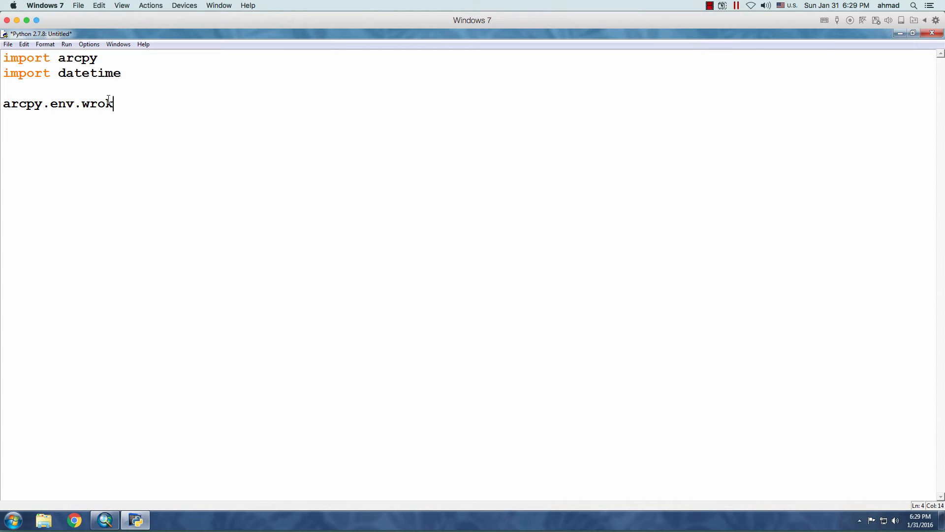
type("kspace = 'C:/ip")
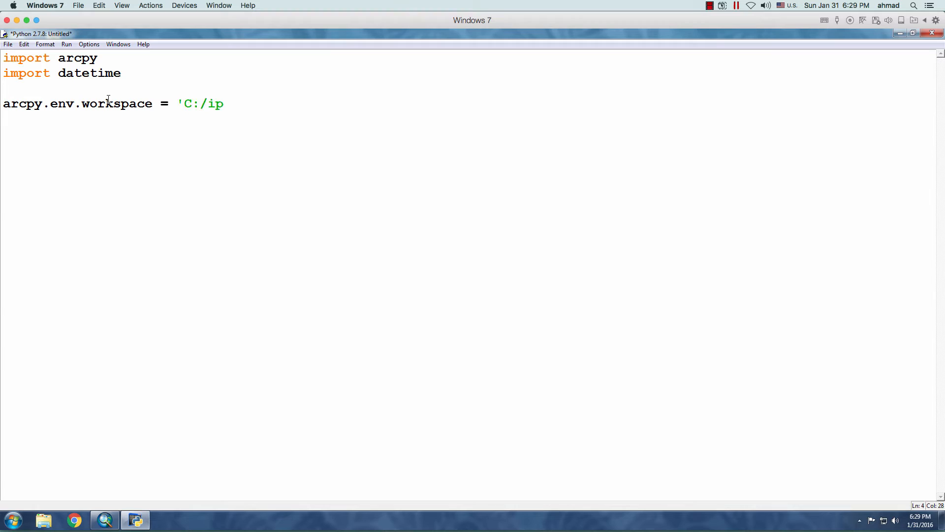
type("nput/'")
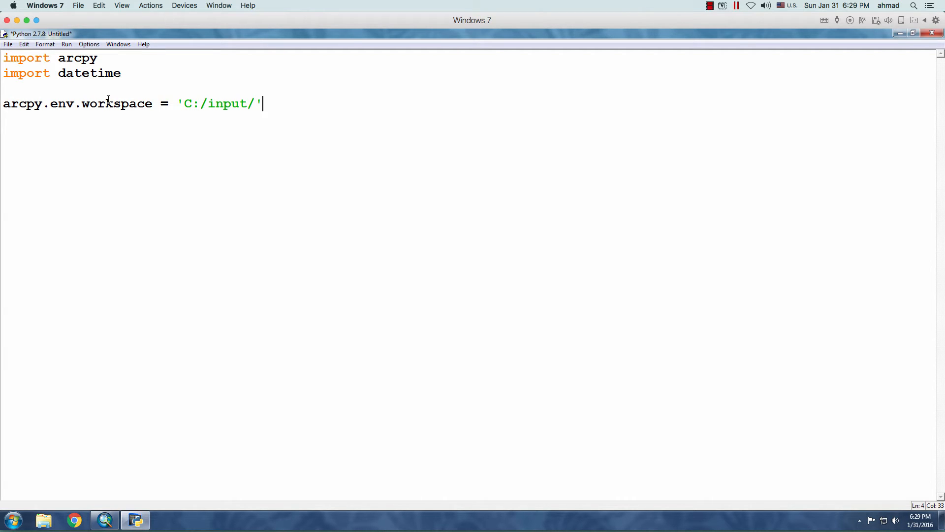
Set arcpy.env.overwriteOutput = True
type("arcpy")
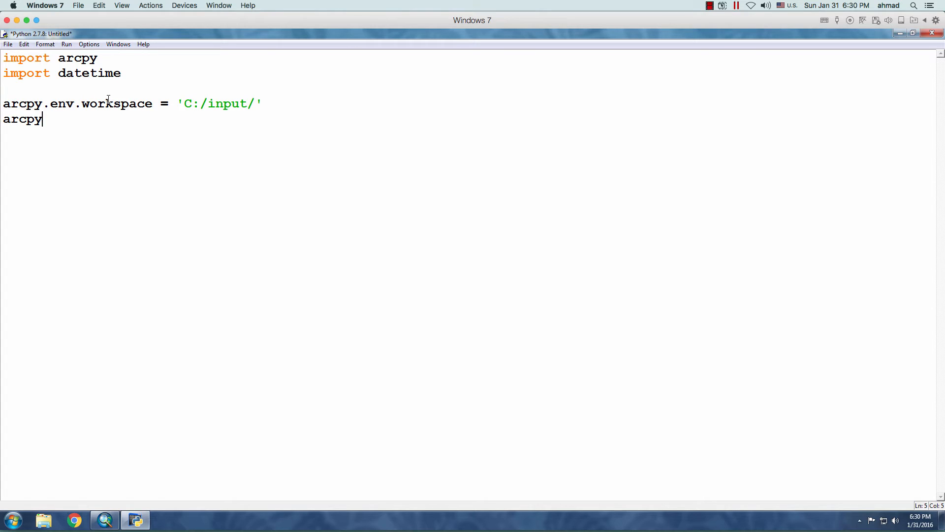
type(".env.overwrite")
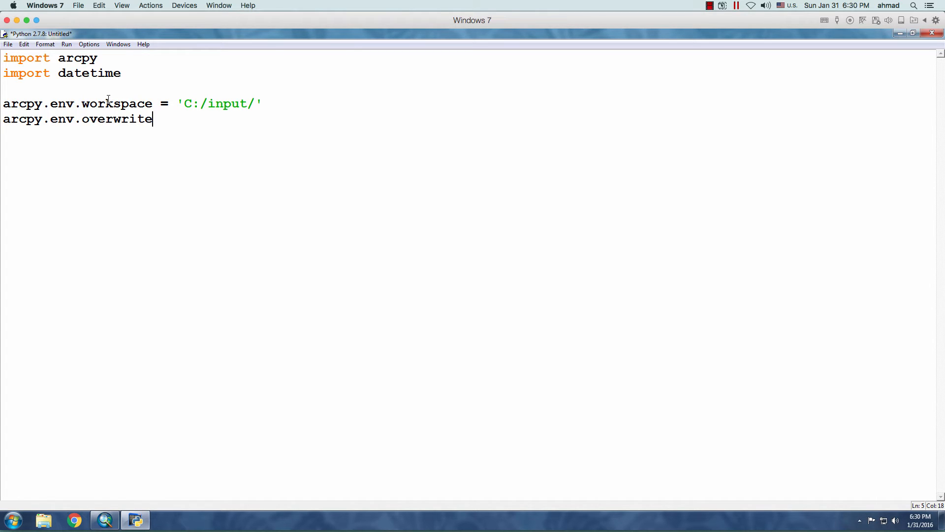
type("Output =")
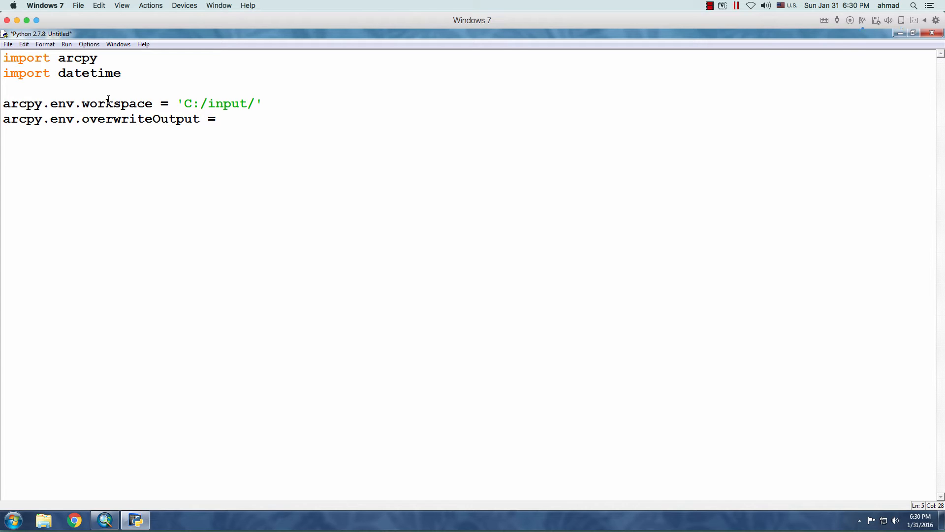
type("True")
left_click(469, 149)
type("out")
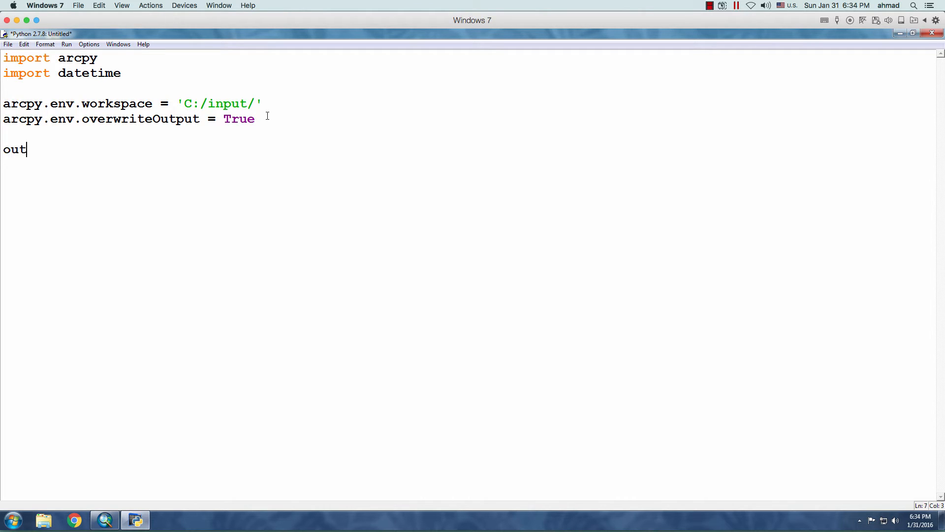
Define outputFolder as 'C:/output/'
type("putf")
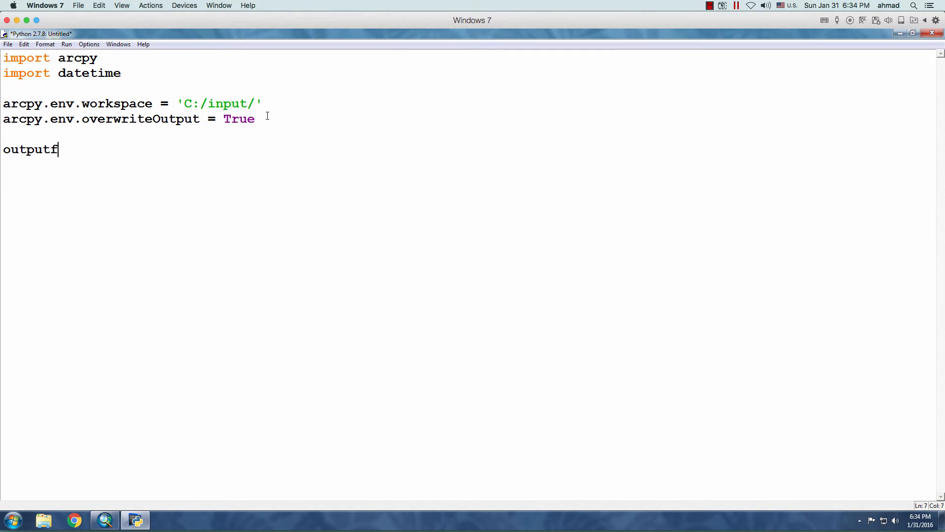
type("older = 'C:/out")
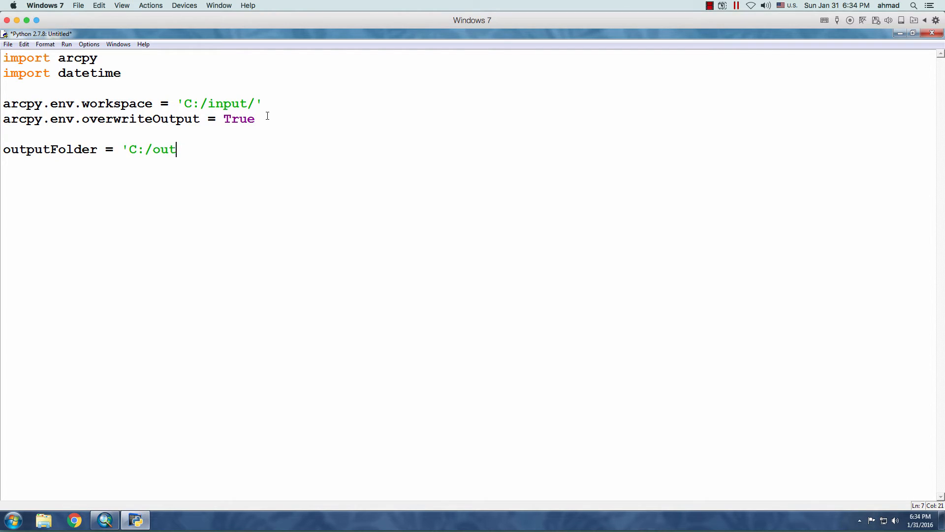
type("put/'")
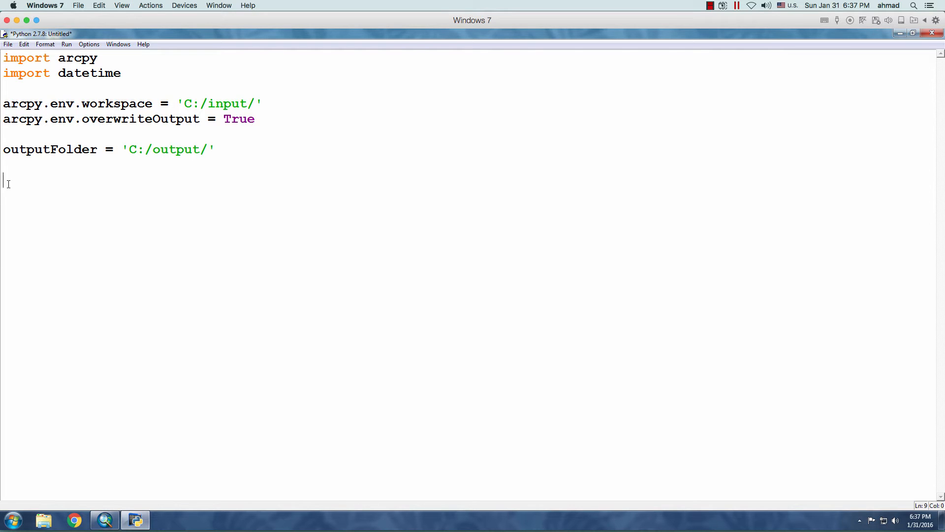
Assign arcpy.ListFeatureClasses() to a shapefiles variable
type("shape")
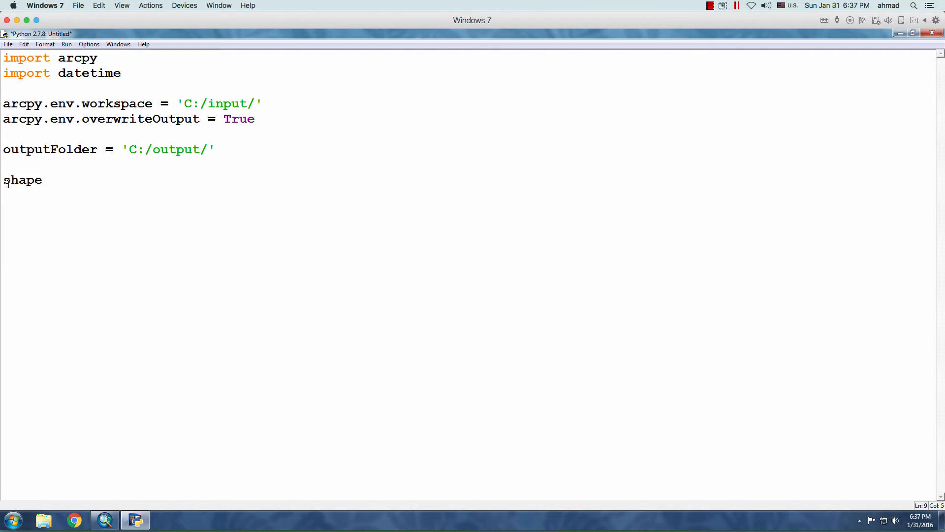
type("Fil")
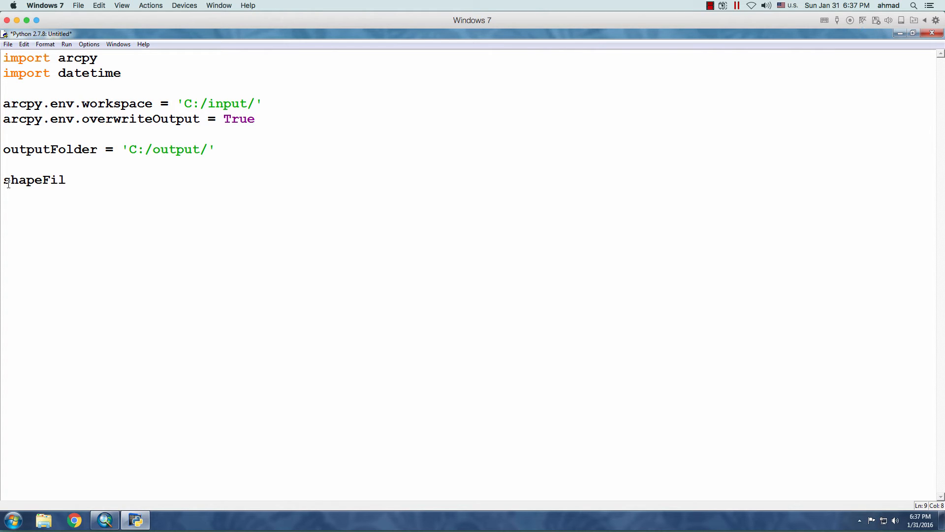
type("es = arcpy")
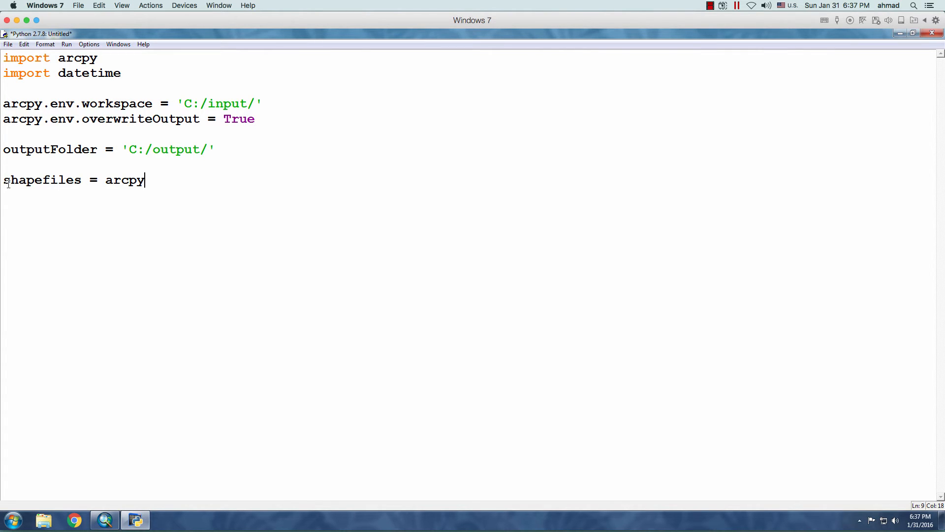
type(".ListFeature")
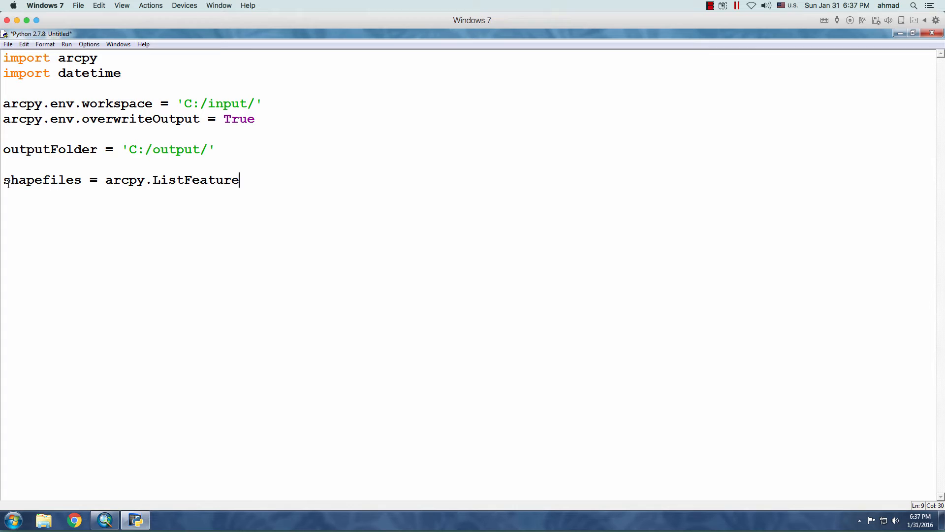
type("Classes")
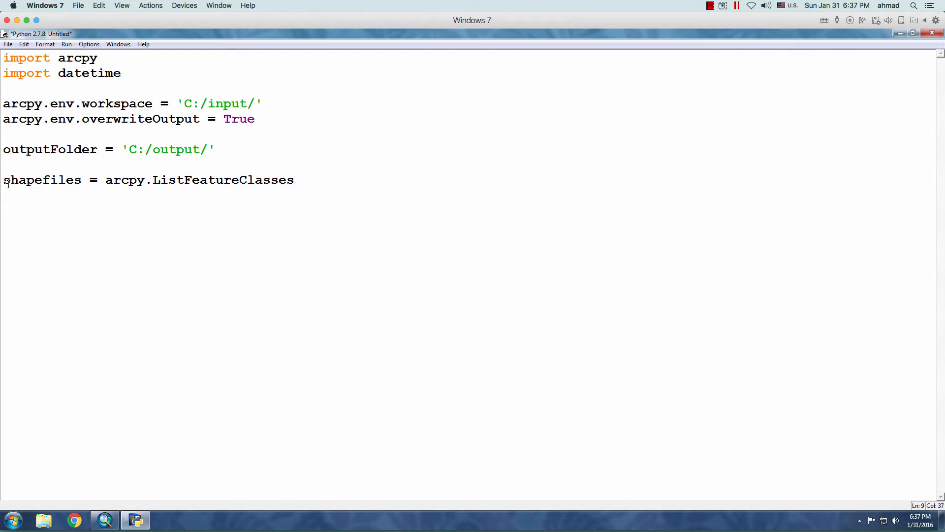
type("()")
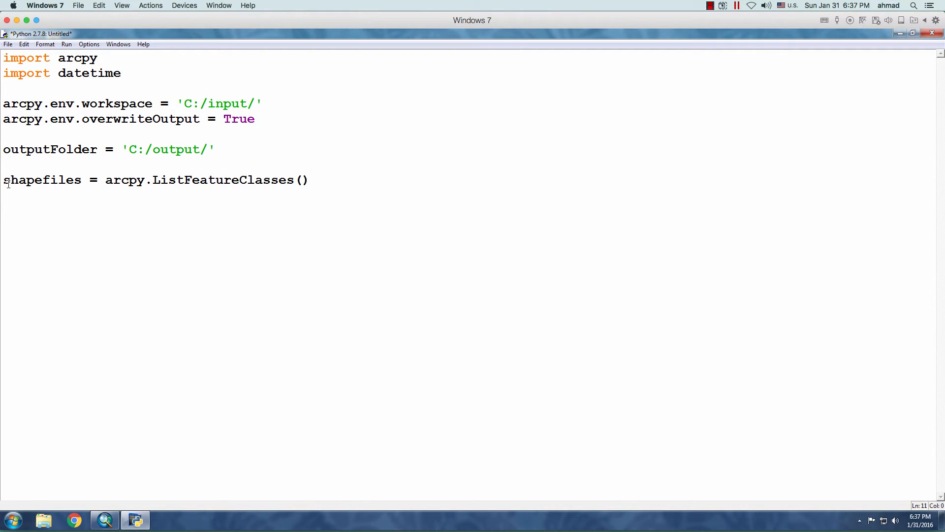
double_click(42, 180)
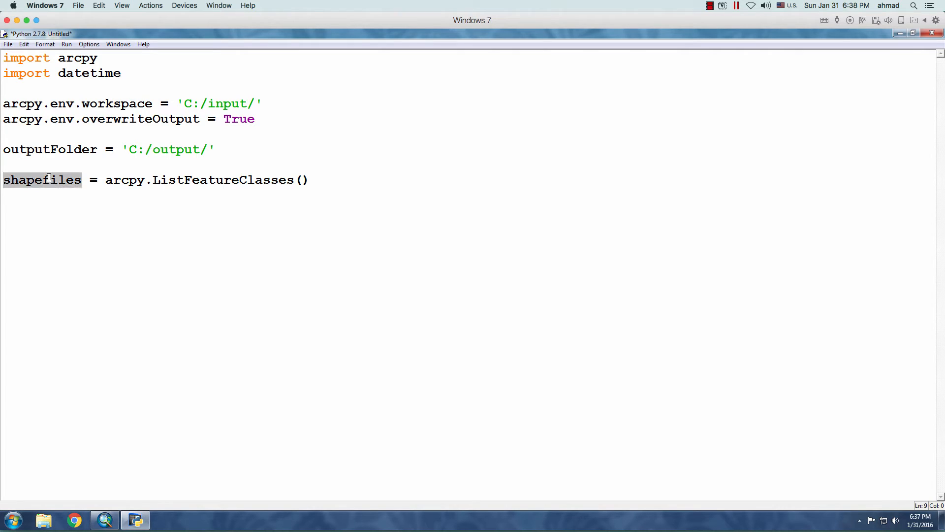
left_click(230, 179)
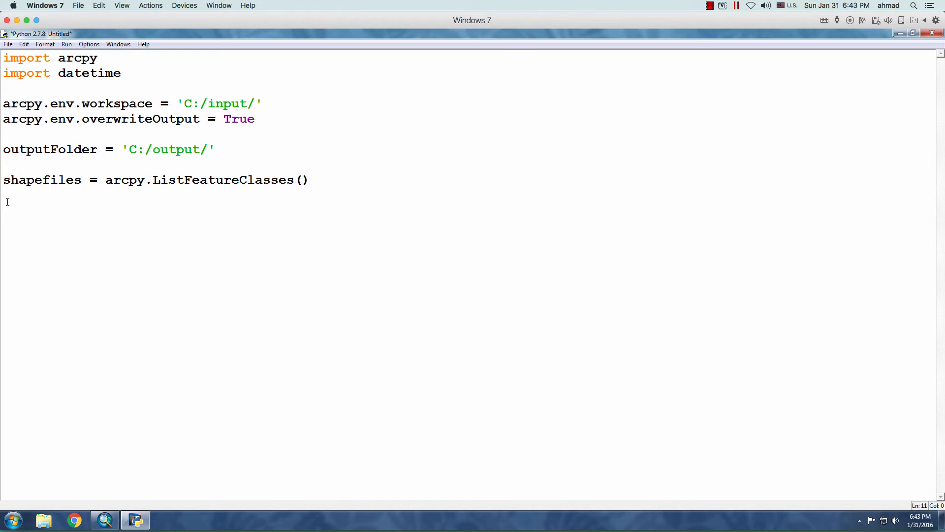
Write 'for sf in shapefiles:' with an indented print(sf)
type("for sf")
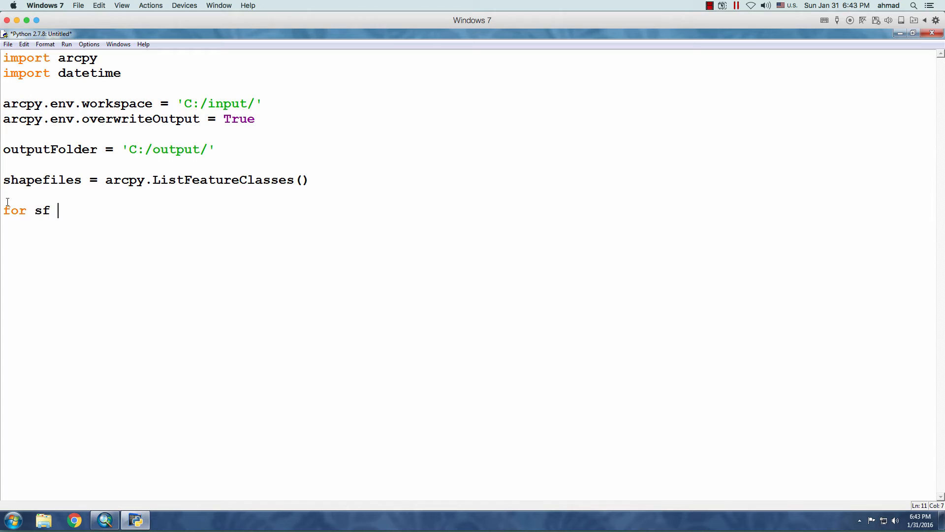
type("in shapefil")
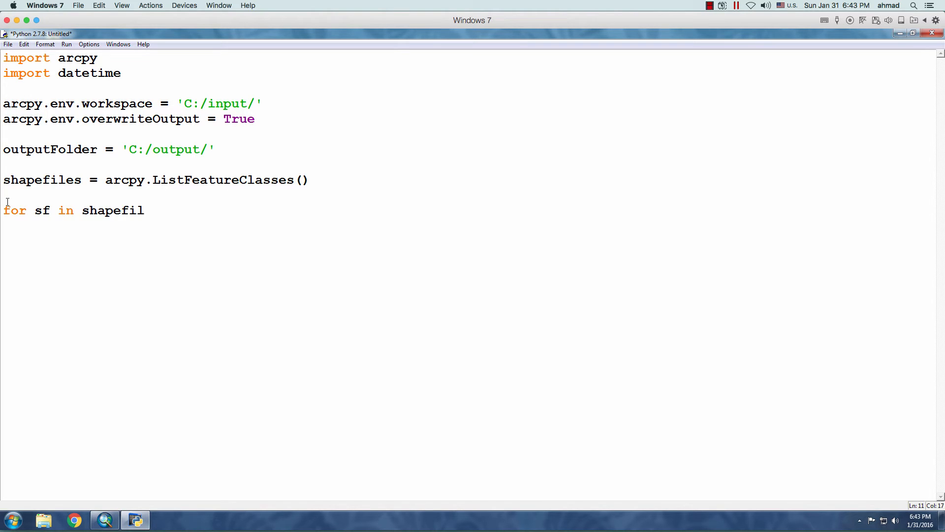
type("es")
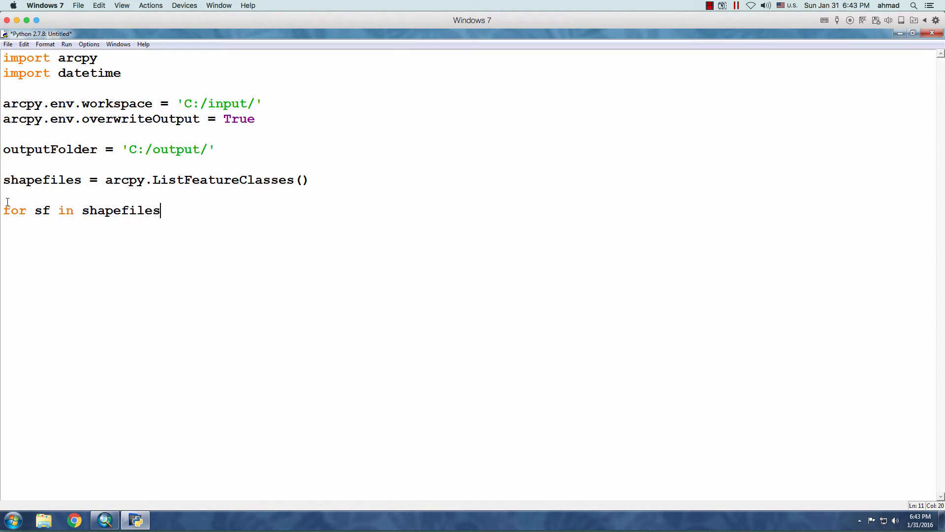
mouse_move(62, 210)
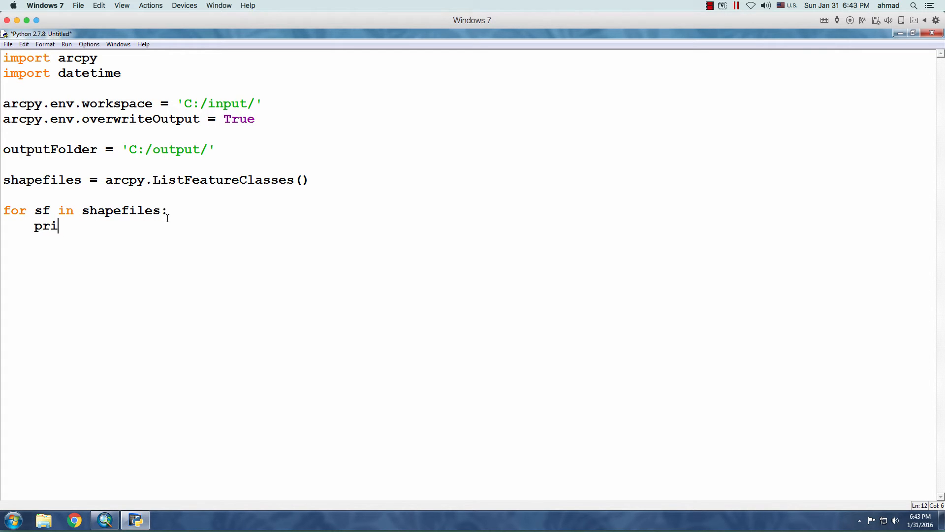
type("nt(sf)")
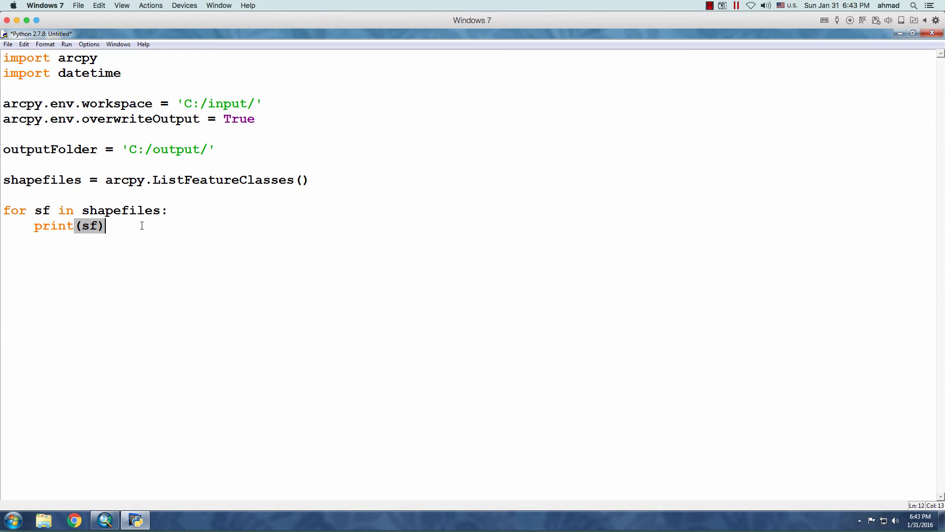
mouse_move(258, 103)
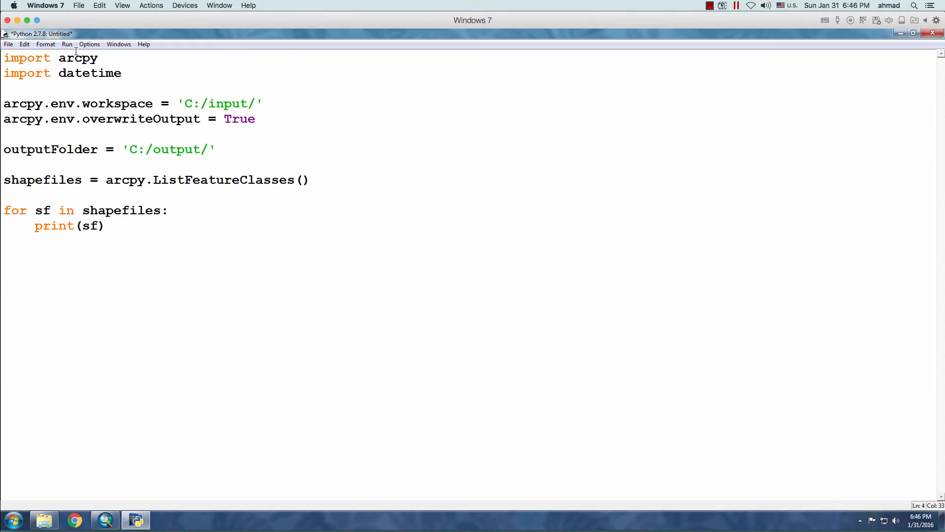
Save the script as backupShapefiles.py in C:/code through Run Module's save prompt
left_click(67, 44)
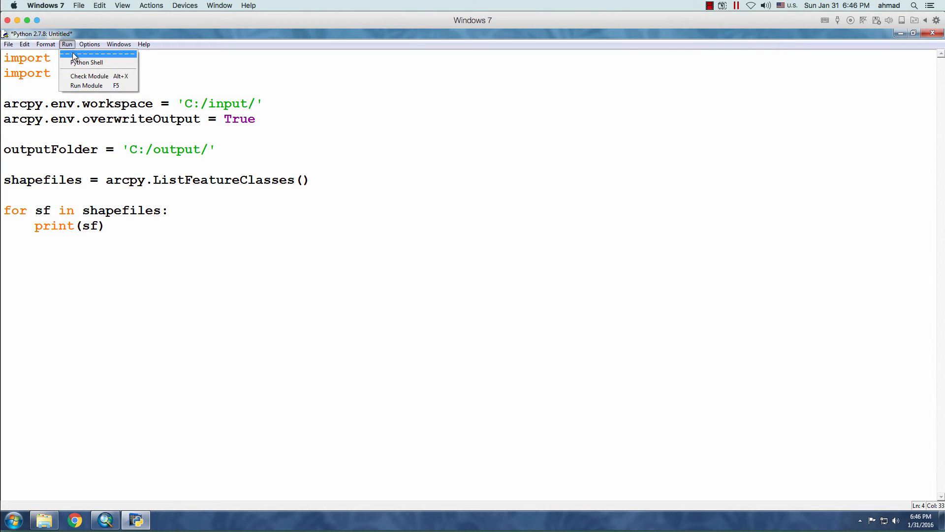
mouse_move(86, 85)
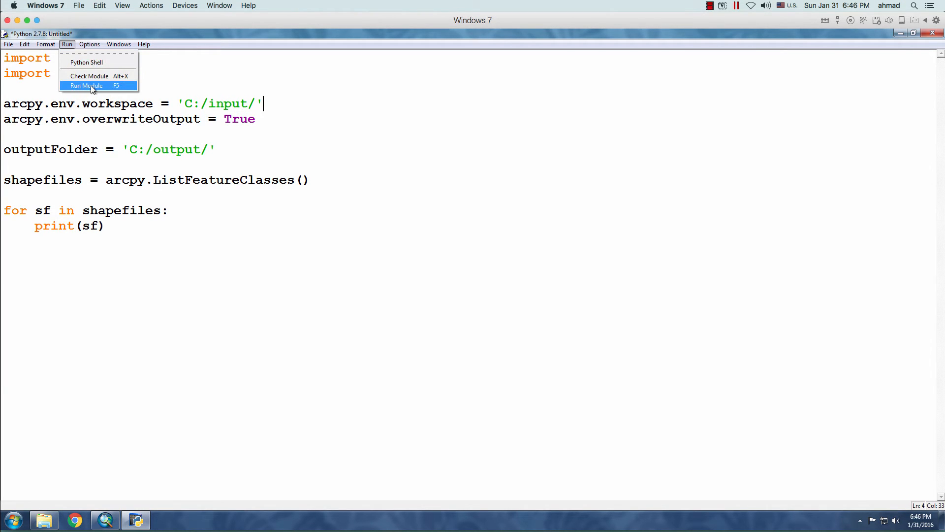
left_click(85, 86)
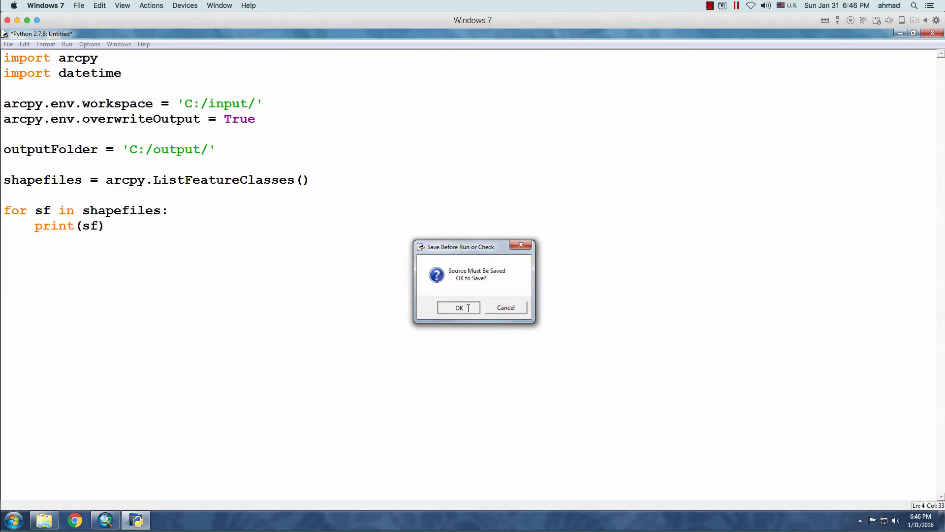
left_click(459, 307)
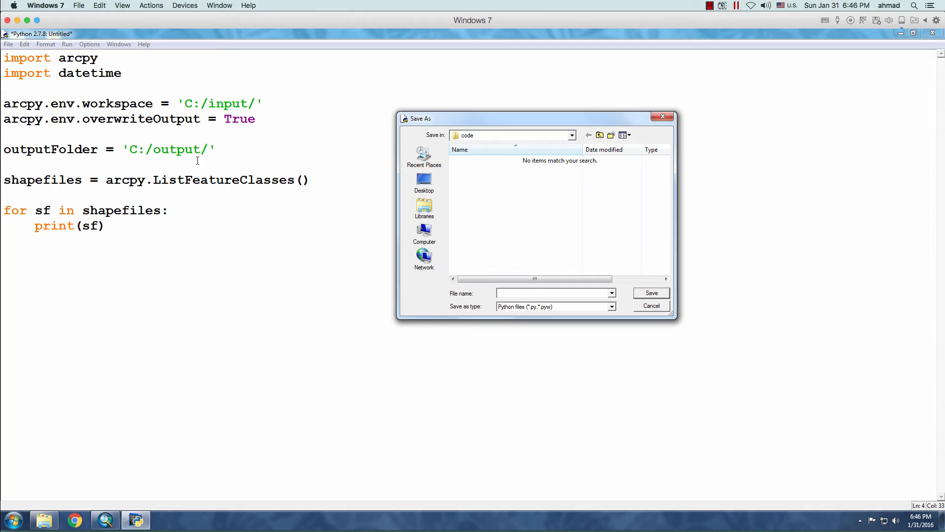
type("backupShapefiles.py")
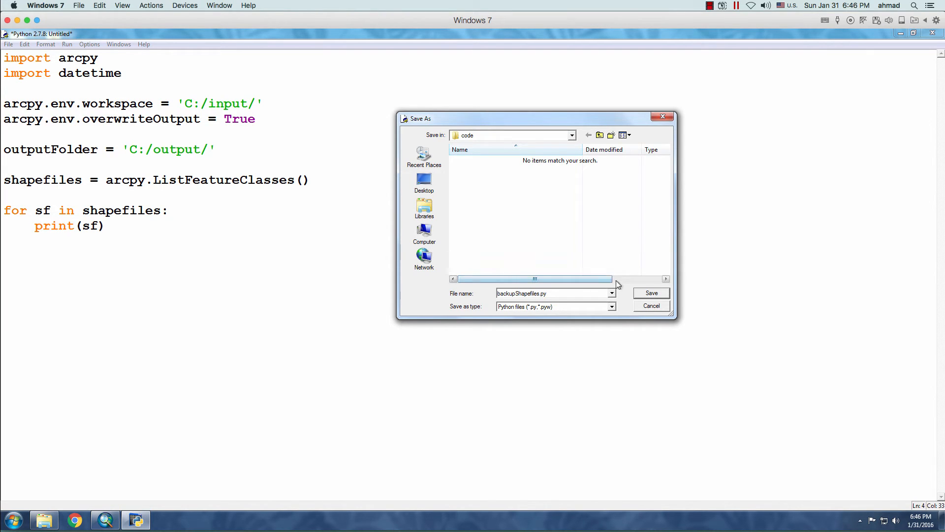
left_click(650, 293)
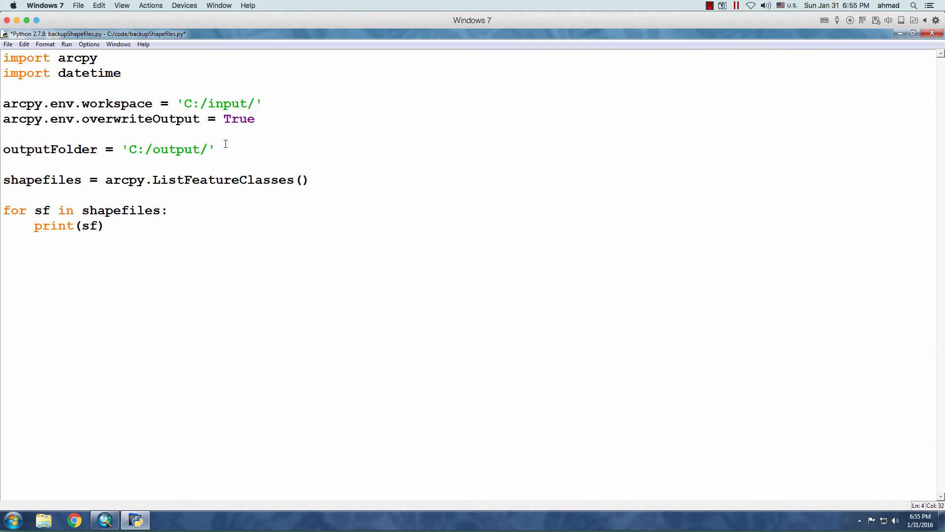
Replace print(sf) with an arcpy.Copy_management call
type("p")
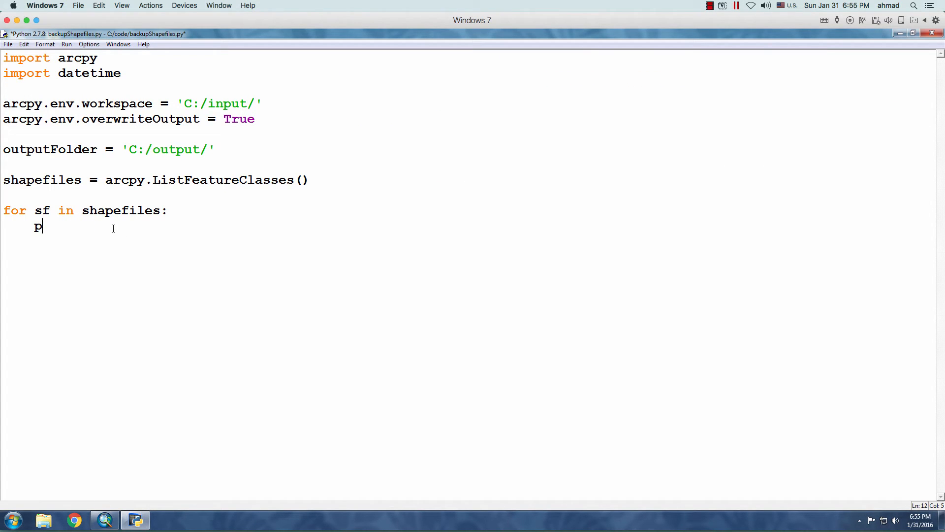
key("backspace")
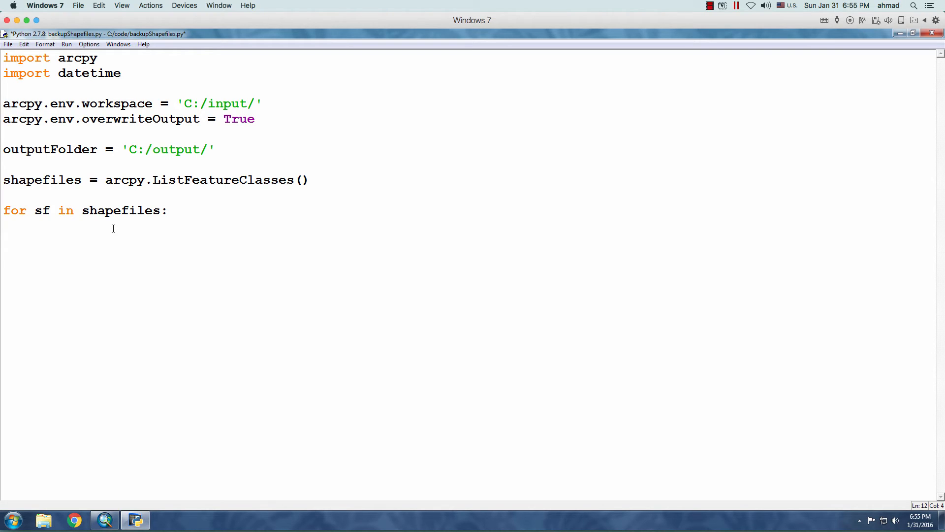
type("ar")
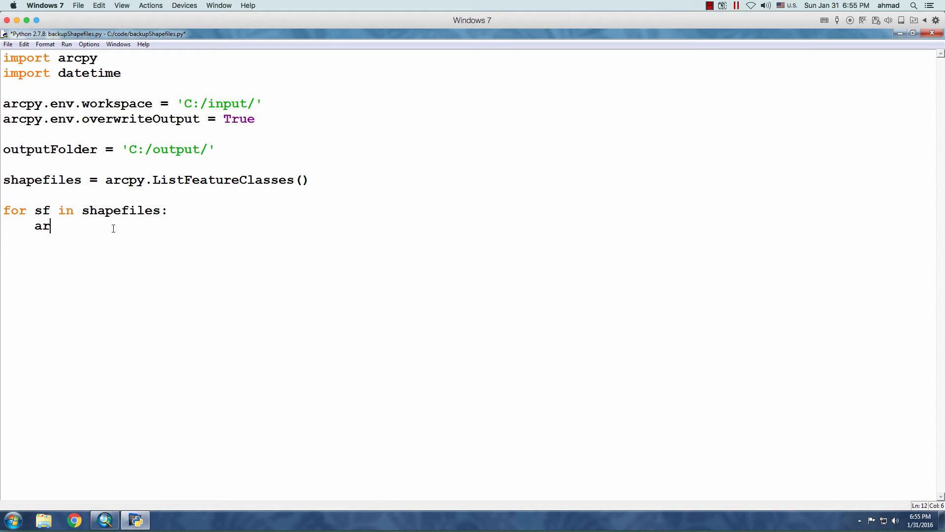
type("cpy.Co")
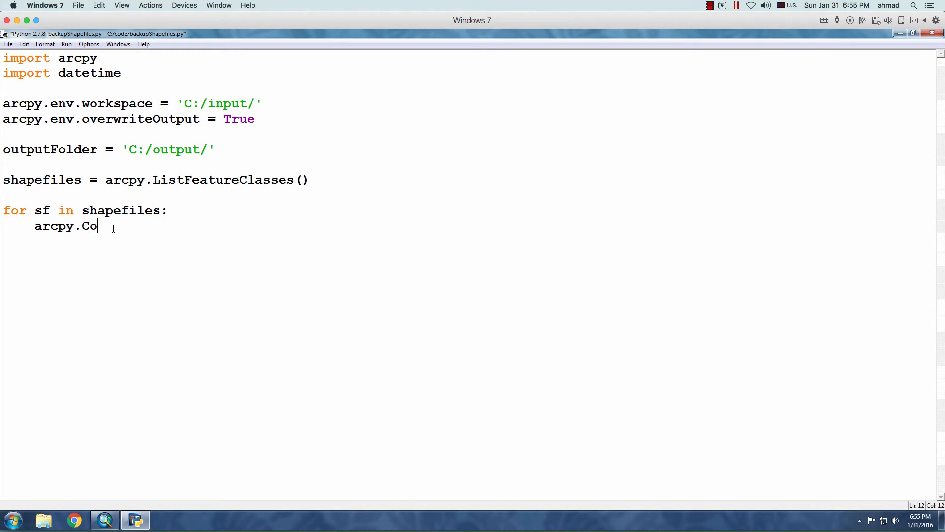
type("py_management(")
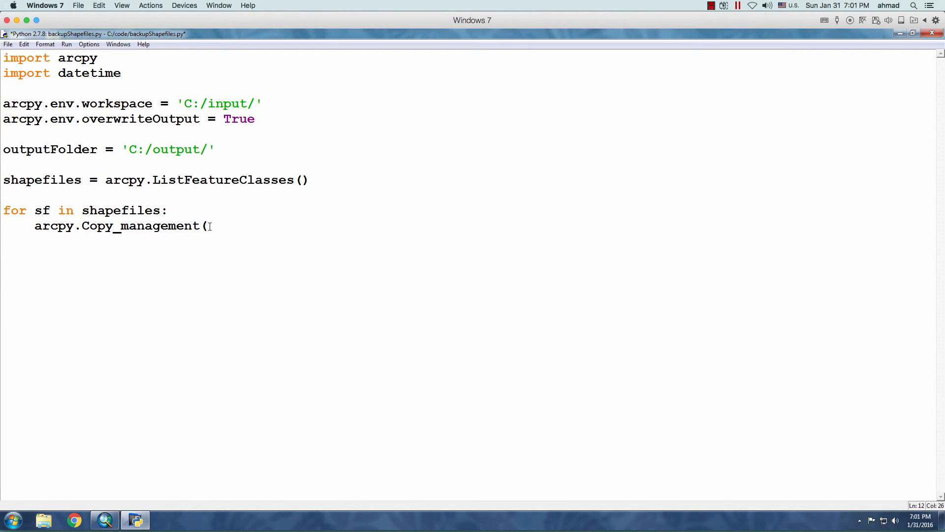
Pass sf and outputFolder + sf[0:-4] + '_' + str(datetime.date.today()) as arguments
double_click(41, 210)
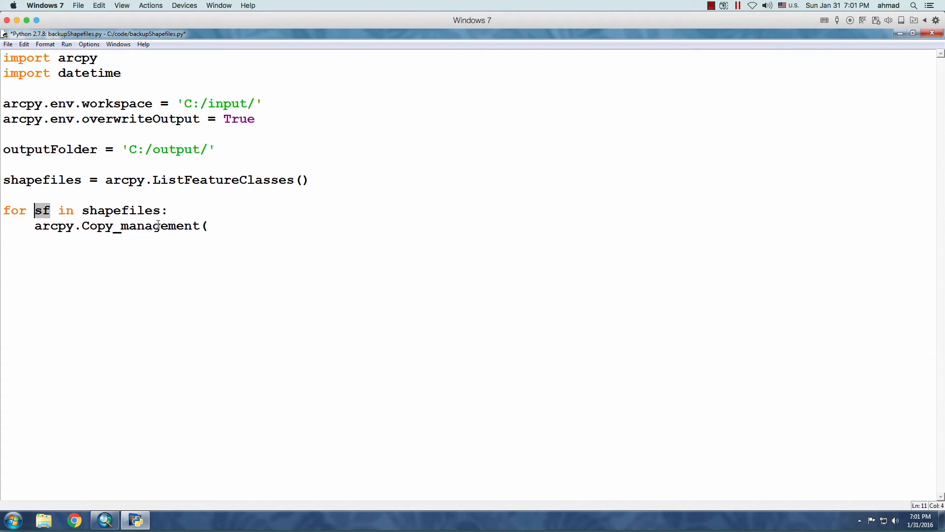
type("sf,")
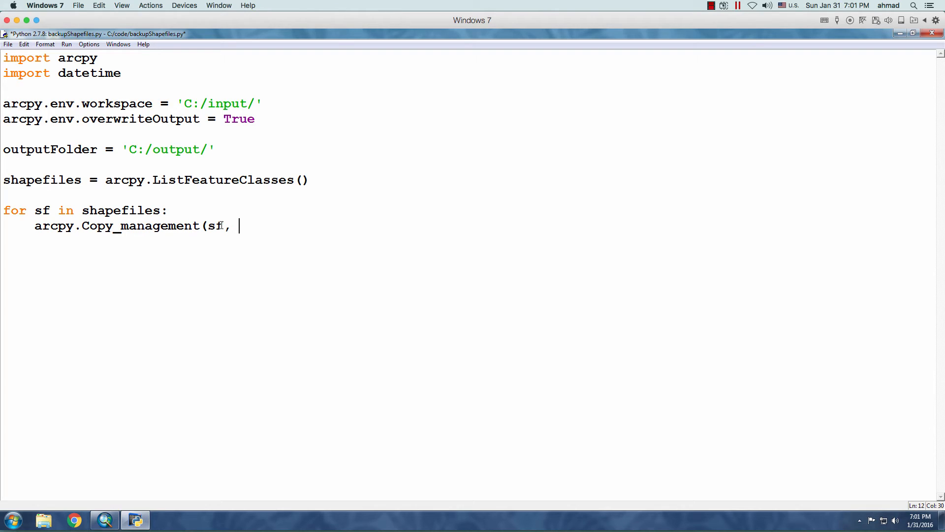
type("outputFolder + sf")
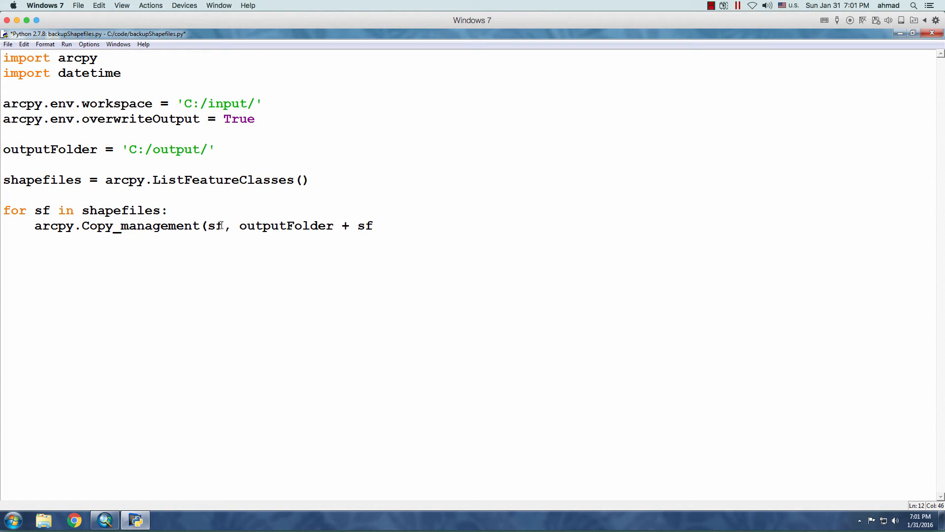
type("[0:")
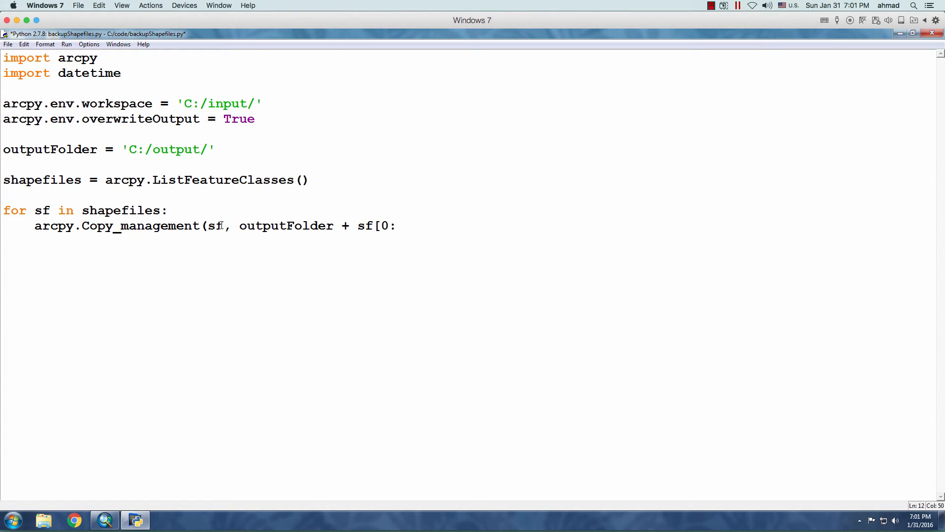
type("-4] + '_")
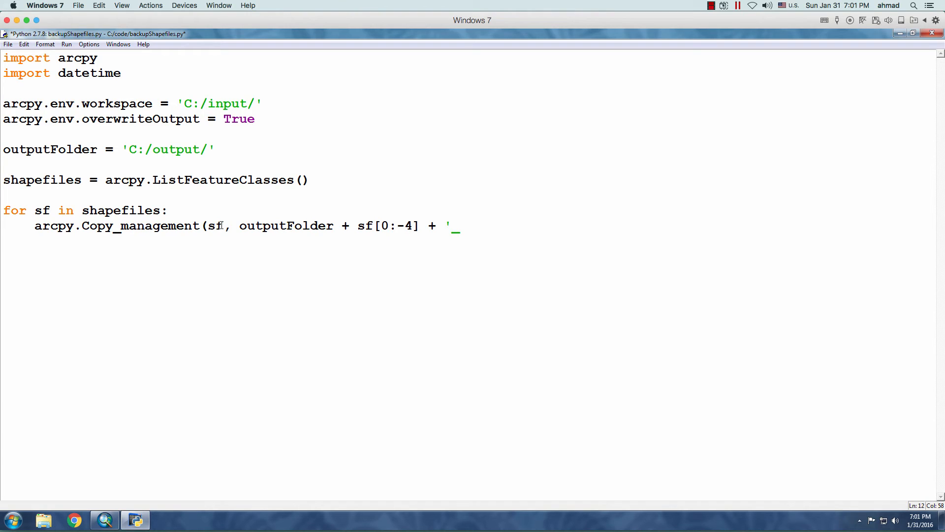
type("' + str")
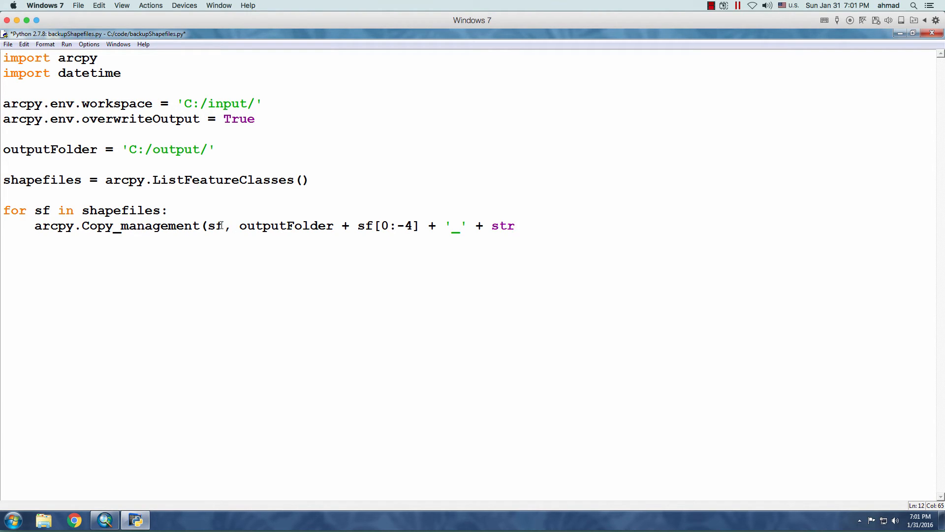
type("(datetime")
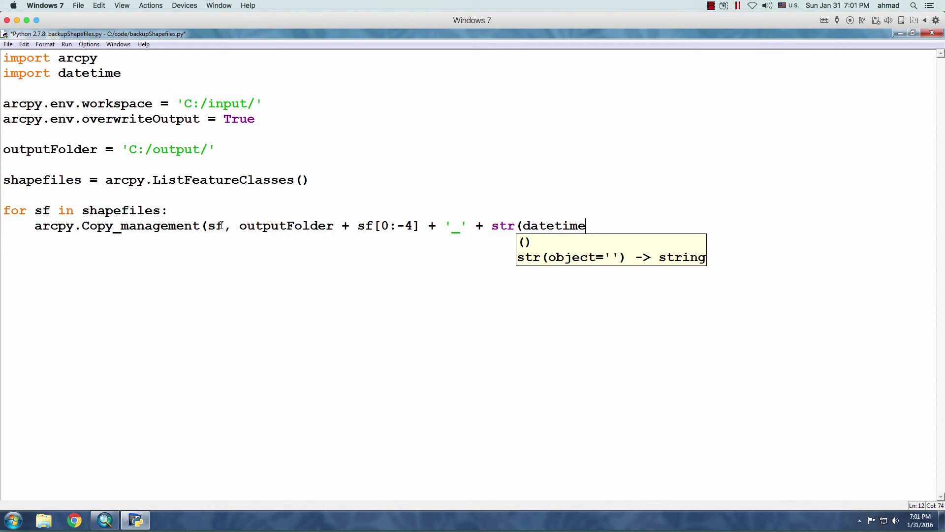
type(".date.today()) + '.shp')")
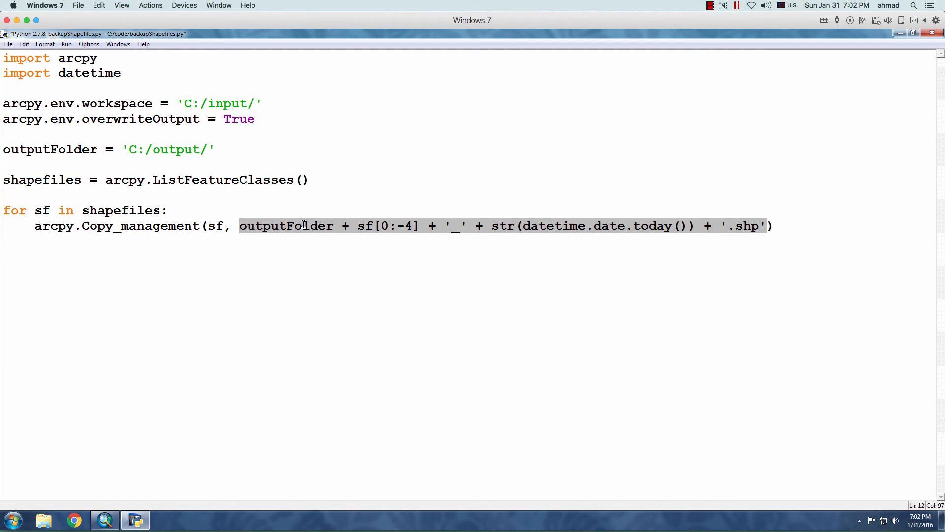
double_click(285, 225)
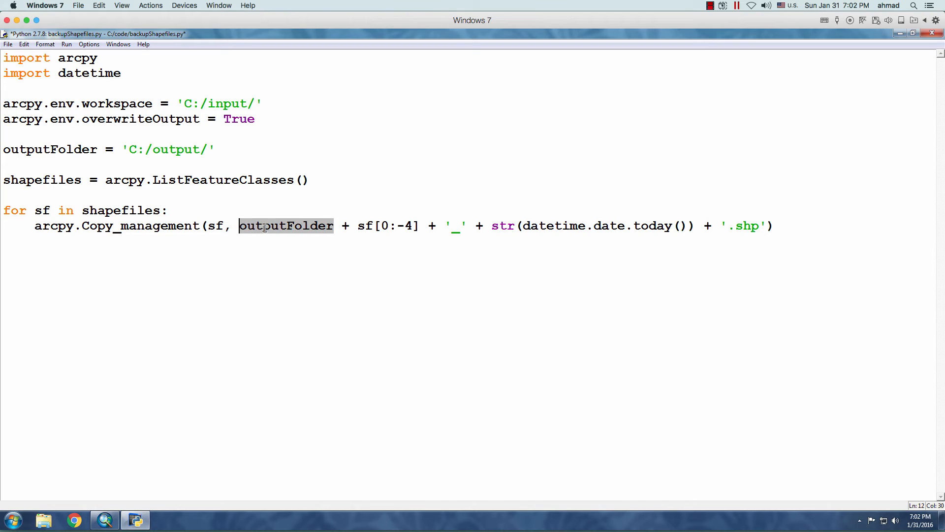
double_click(366, 226)
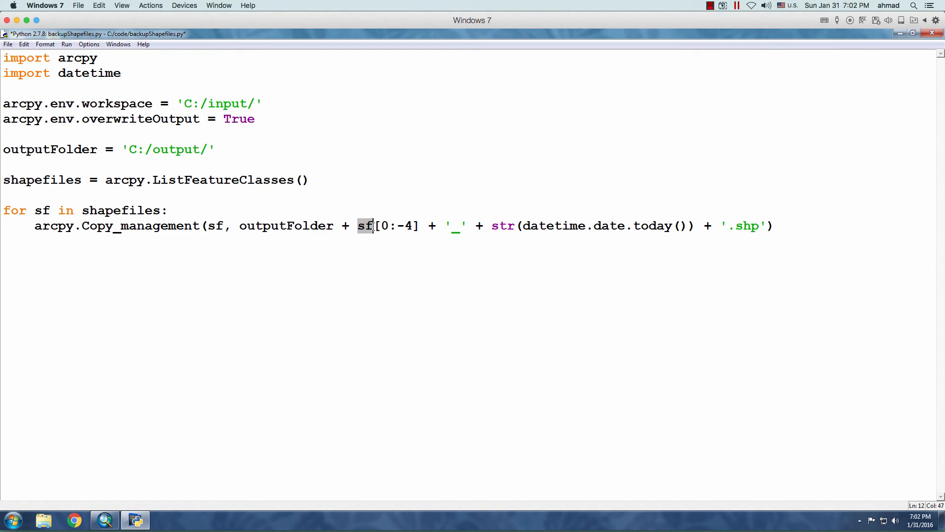
mouse_move(692, 226)
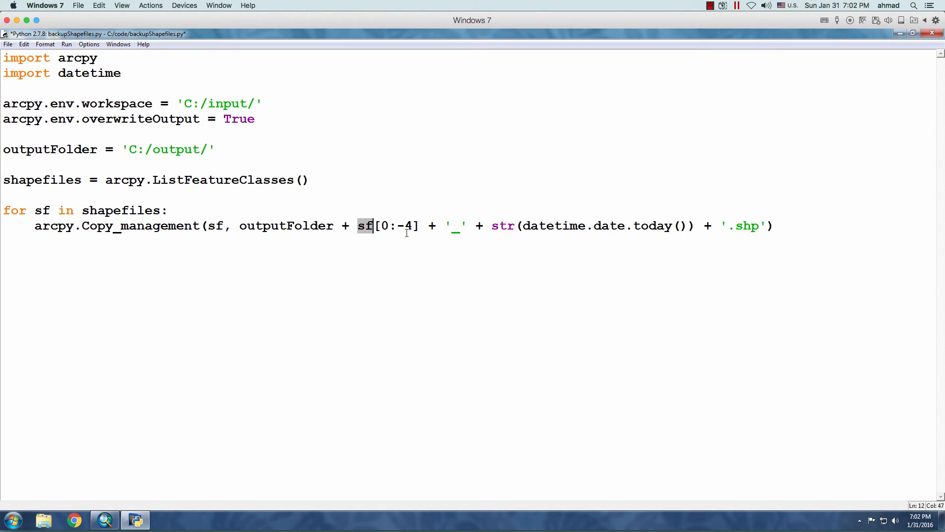
left_click(412, 226)
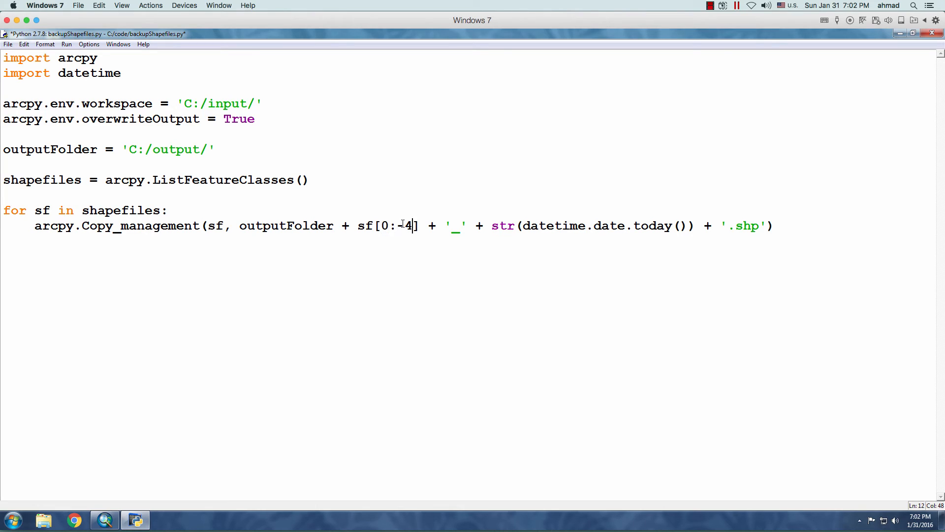
double_click(406, 225)
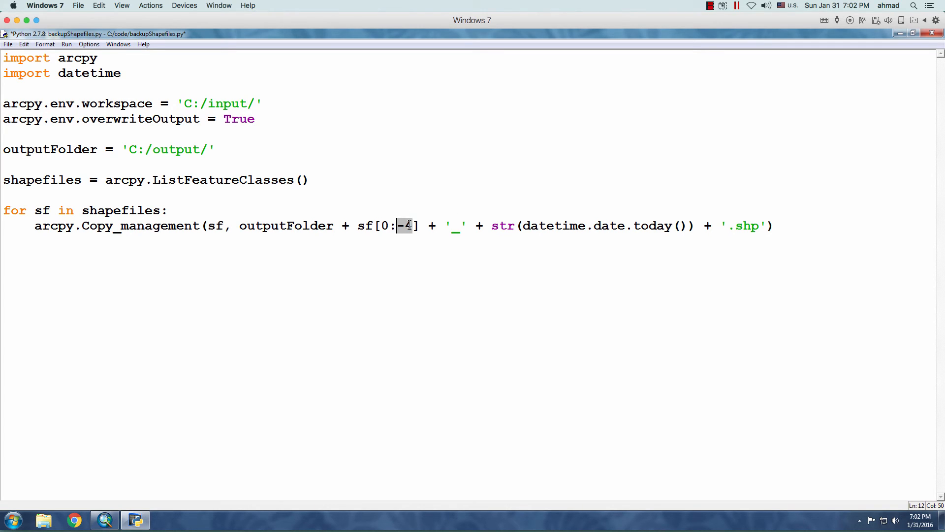
mouse_move(755, 221)
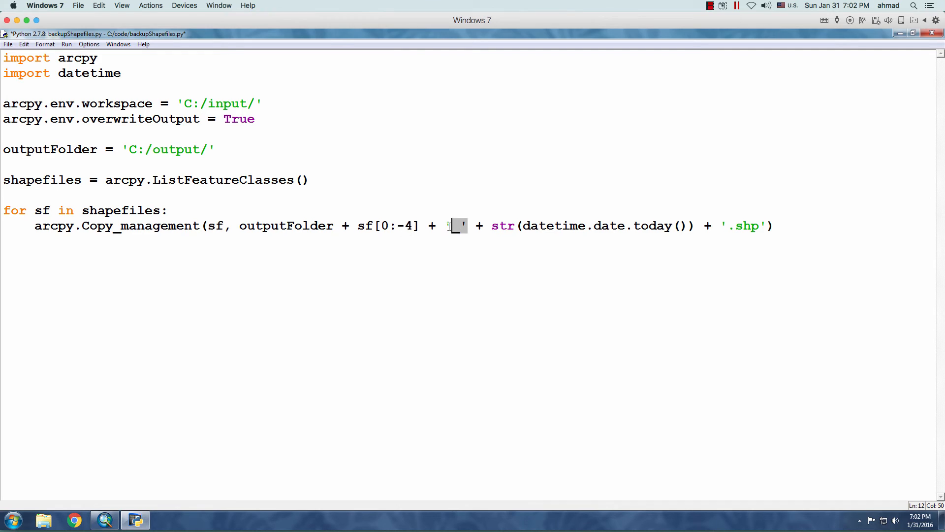
type("_")
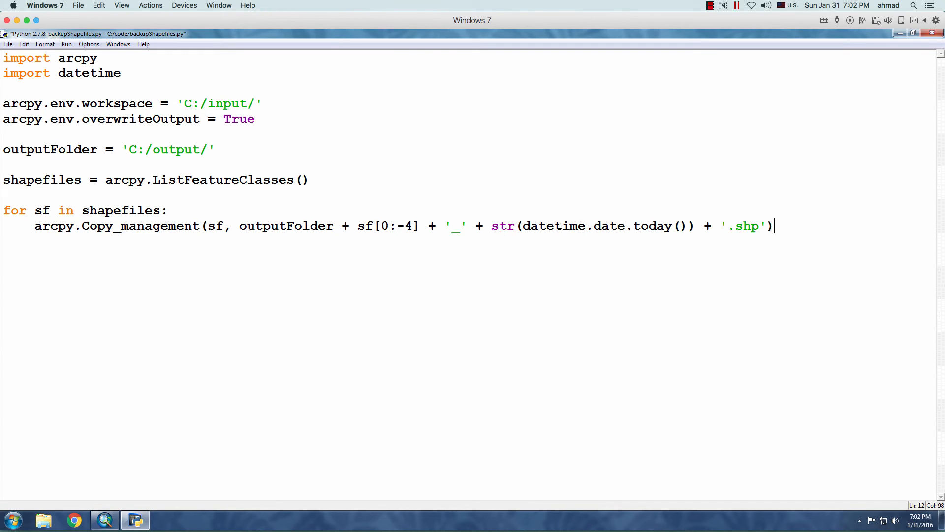
double_click(89, 72)
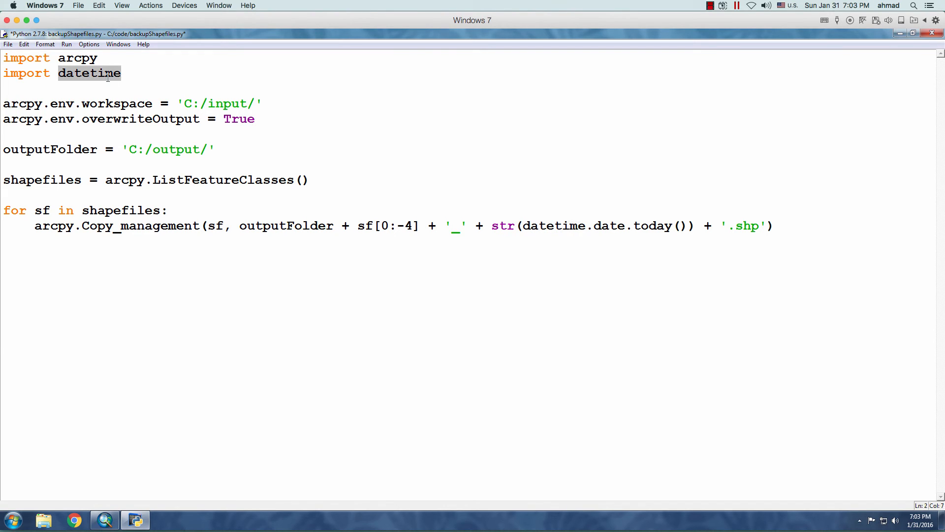
double_click(609, 226)
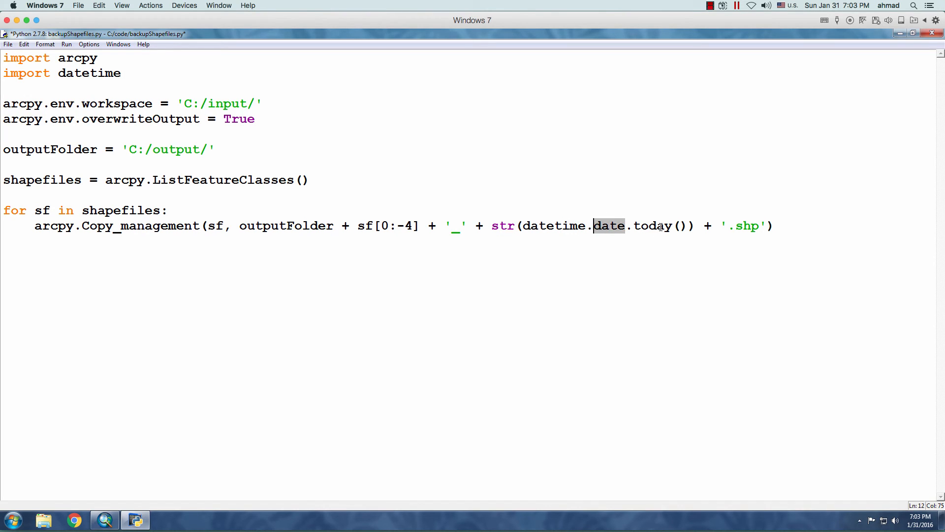
double_click(652, 225)
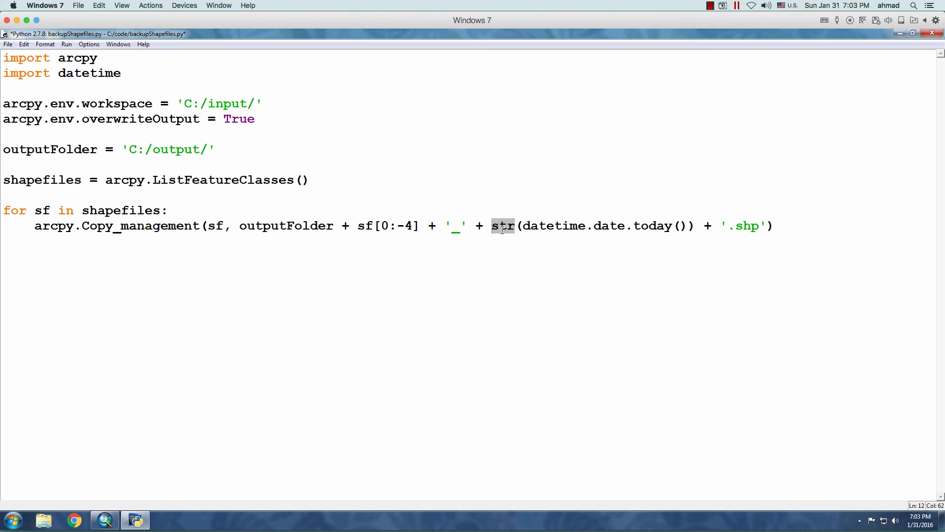
mouse_move(530, 226)
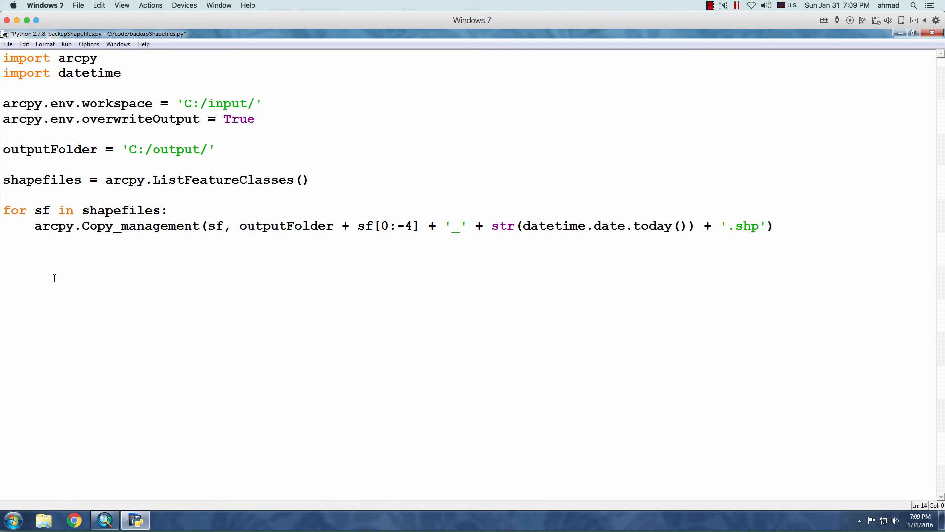
Print 'Done backing up for' today's date, plus the origin workspace and output folder
type("print('Done backing up for ' + str(datetime.date.today()))")
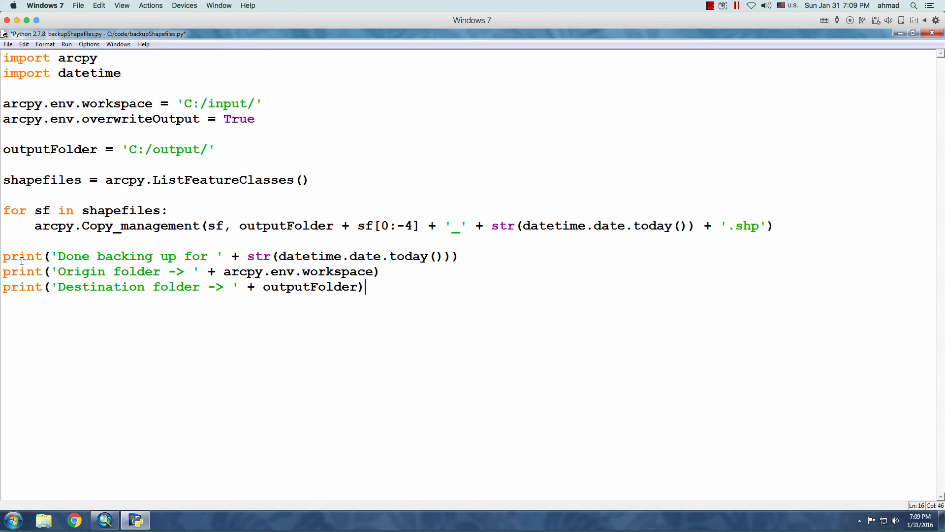
mouse_move(114, 243)
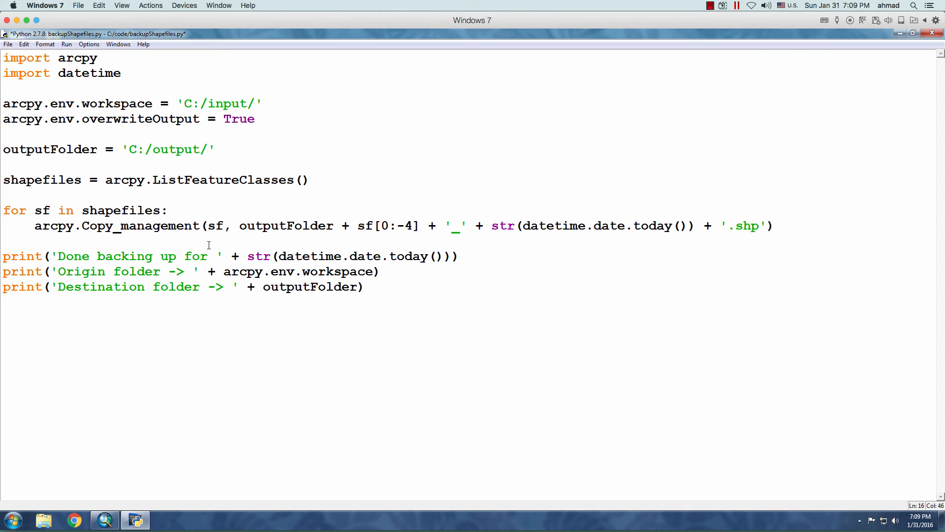
left_click(364, 286)
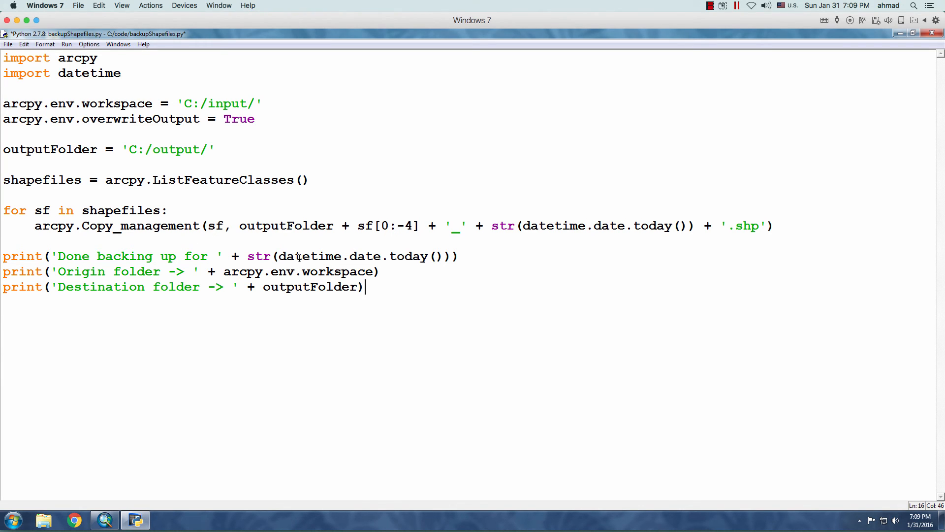
left_click(67, 44)
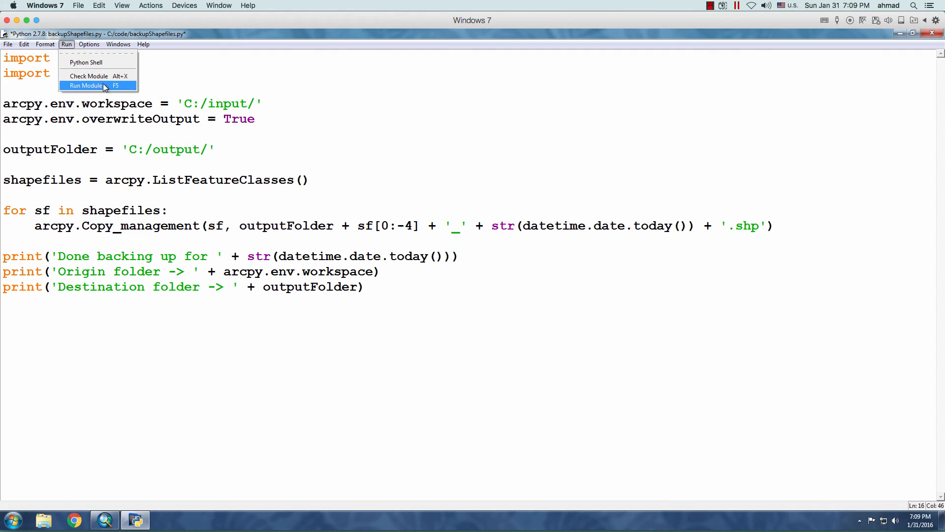
Run backupShapefiles.py, saving first, to print the 2016-01-31 backup report
left_click(86, 86)
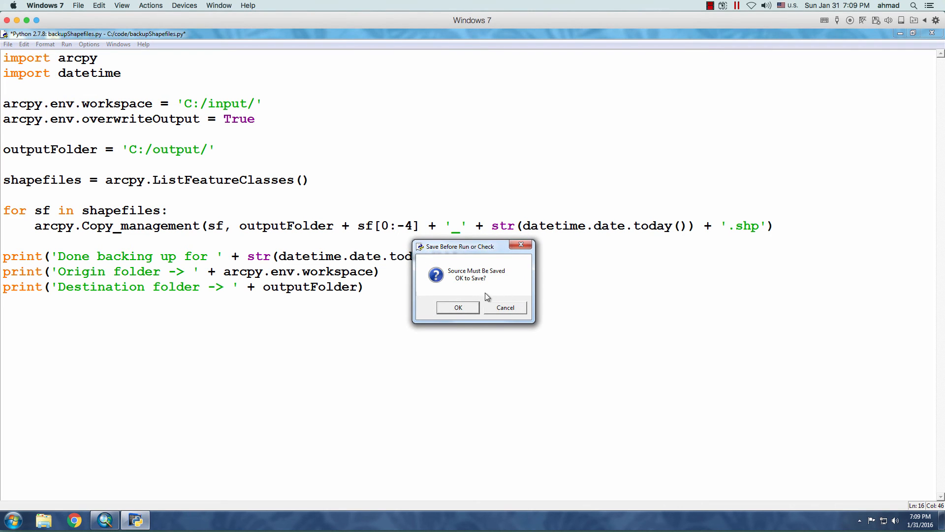
left_click(457, 308)
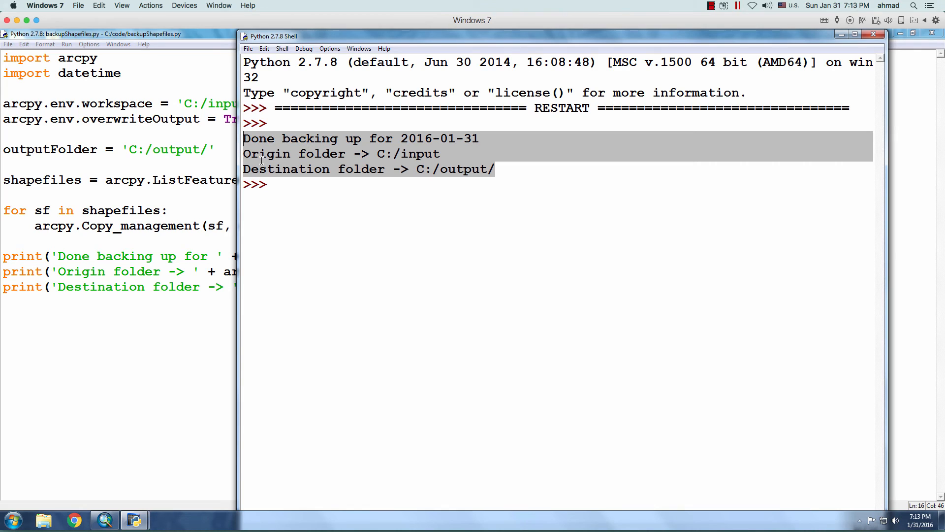
mouse_move(352, 189)
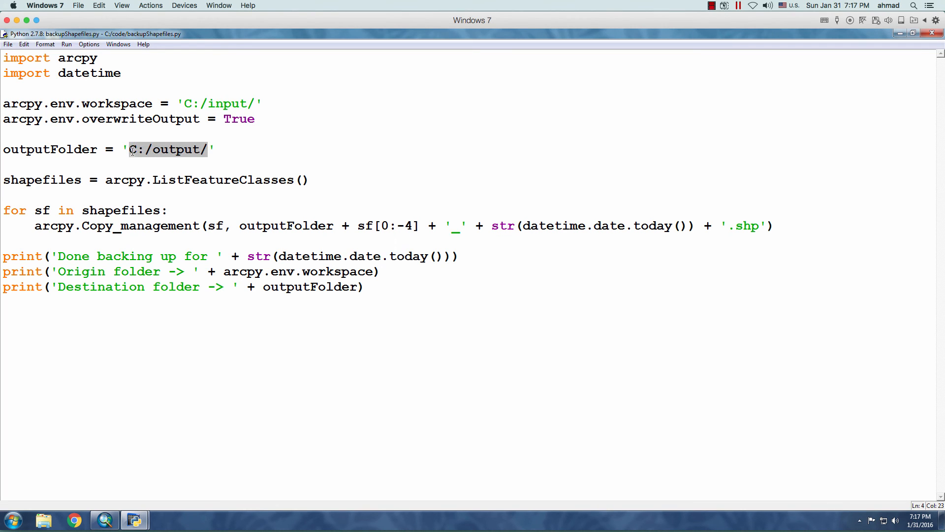
Point outputFolder to '//Mac/Home/output/', then save and rerun the script
type("//Mac/Home/output")
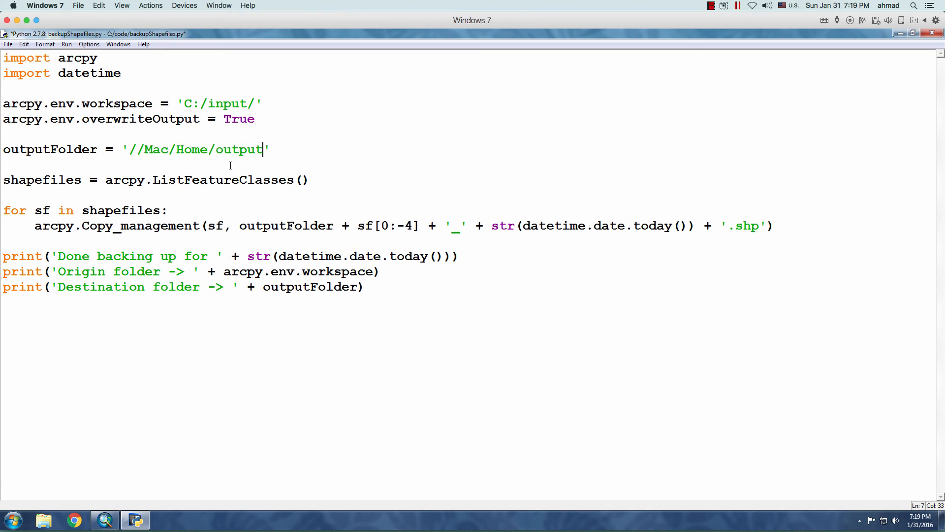
type("/")
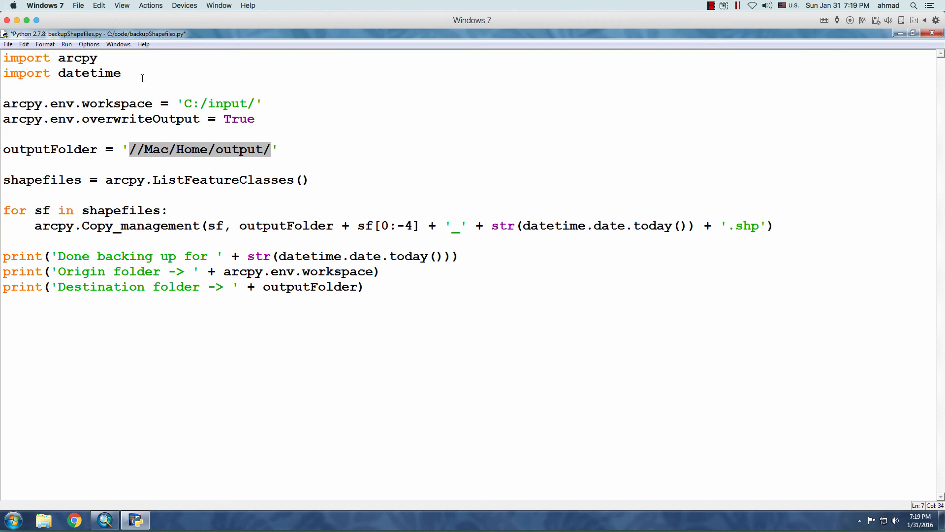
left_click(67, 44)
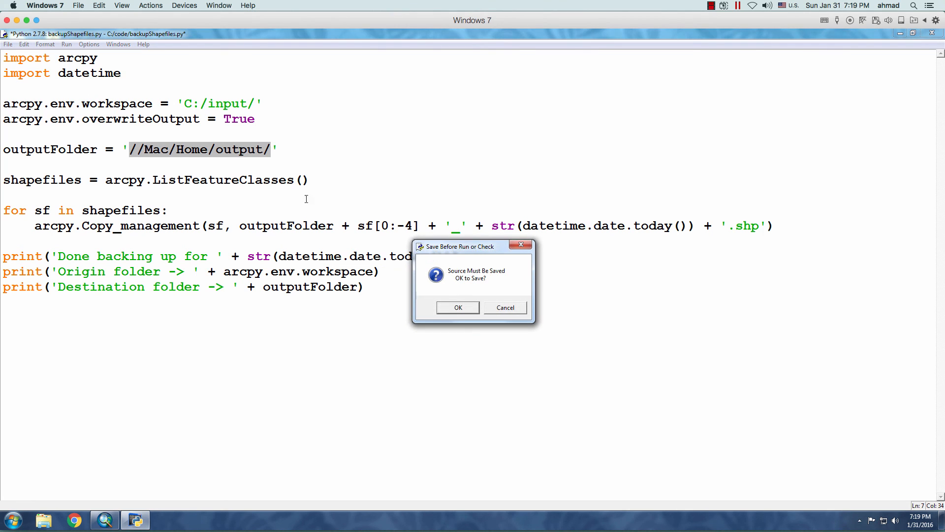
left_click(457, 307)
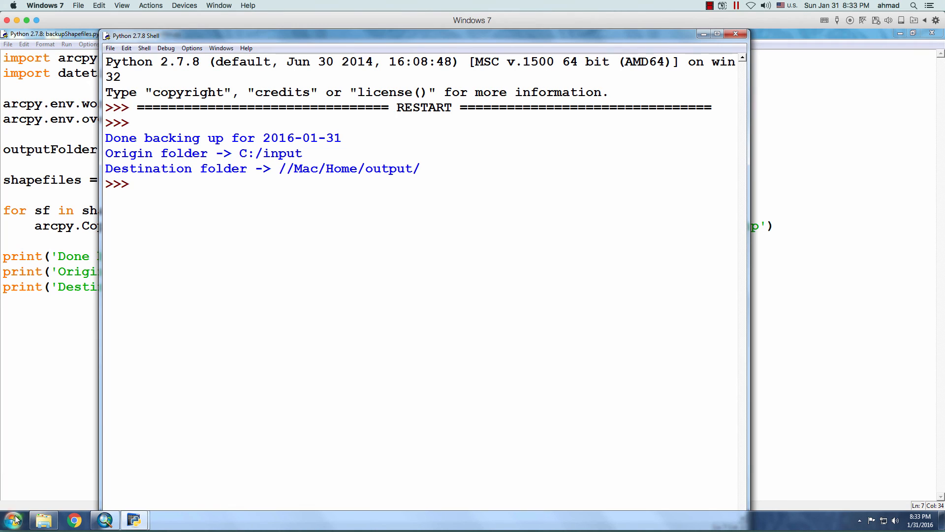
left_click(42, 519)
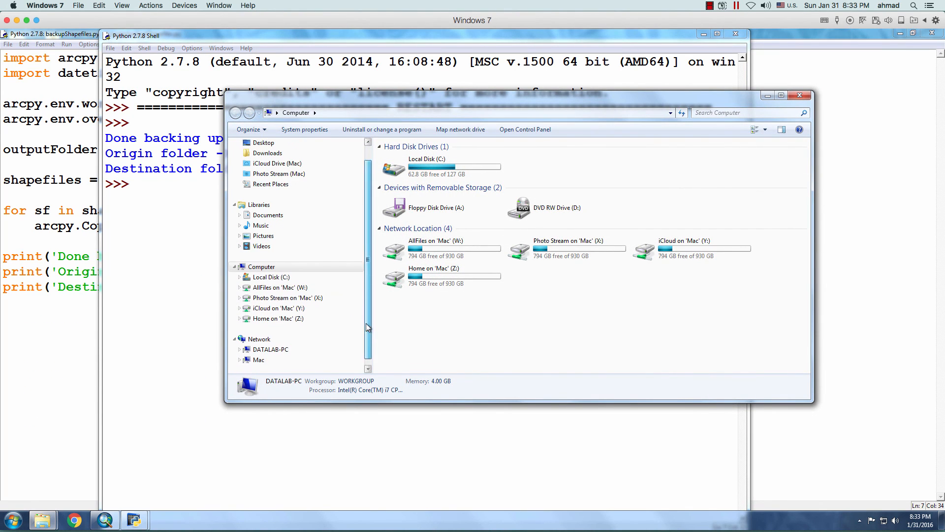
left_click(258, 359)
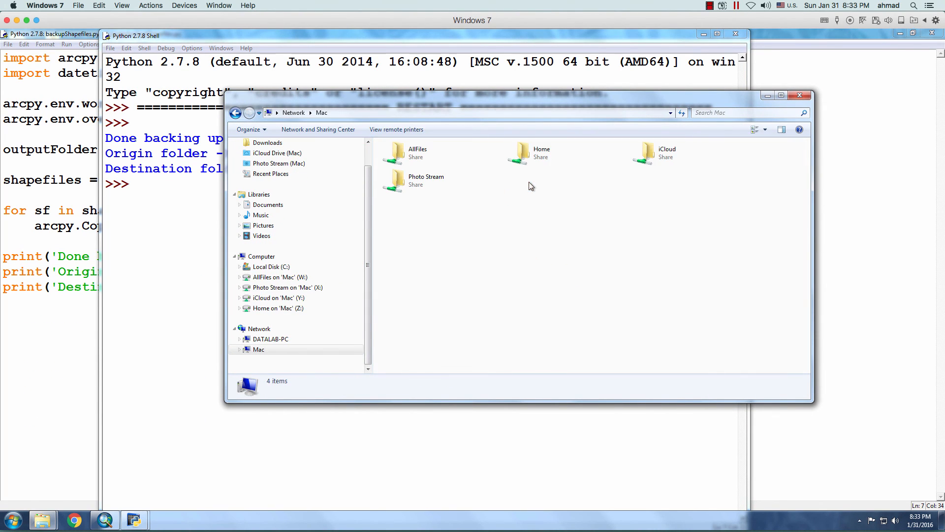
double_click(542, 154)
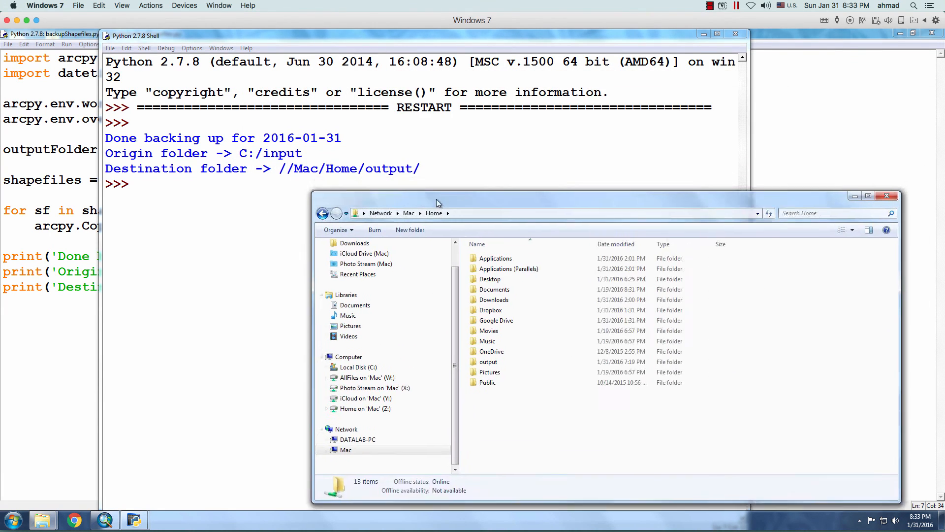
double_click(488, 361)
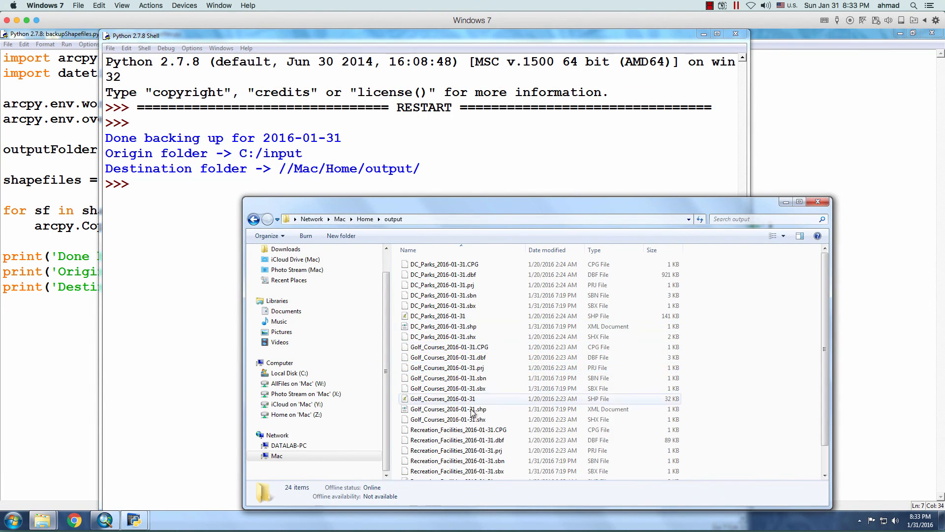
left_click(821, 201)
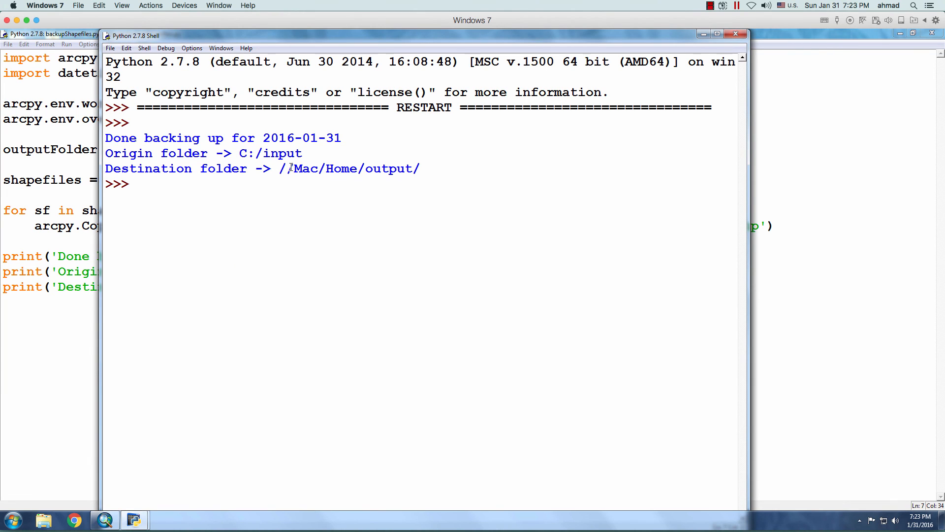
left_click(278, 168)
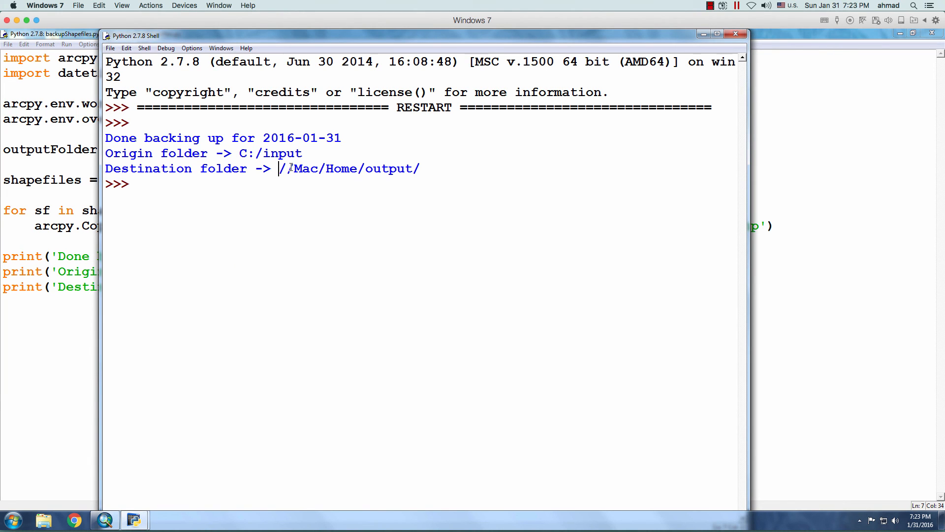